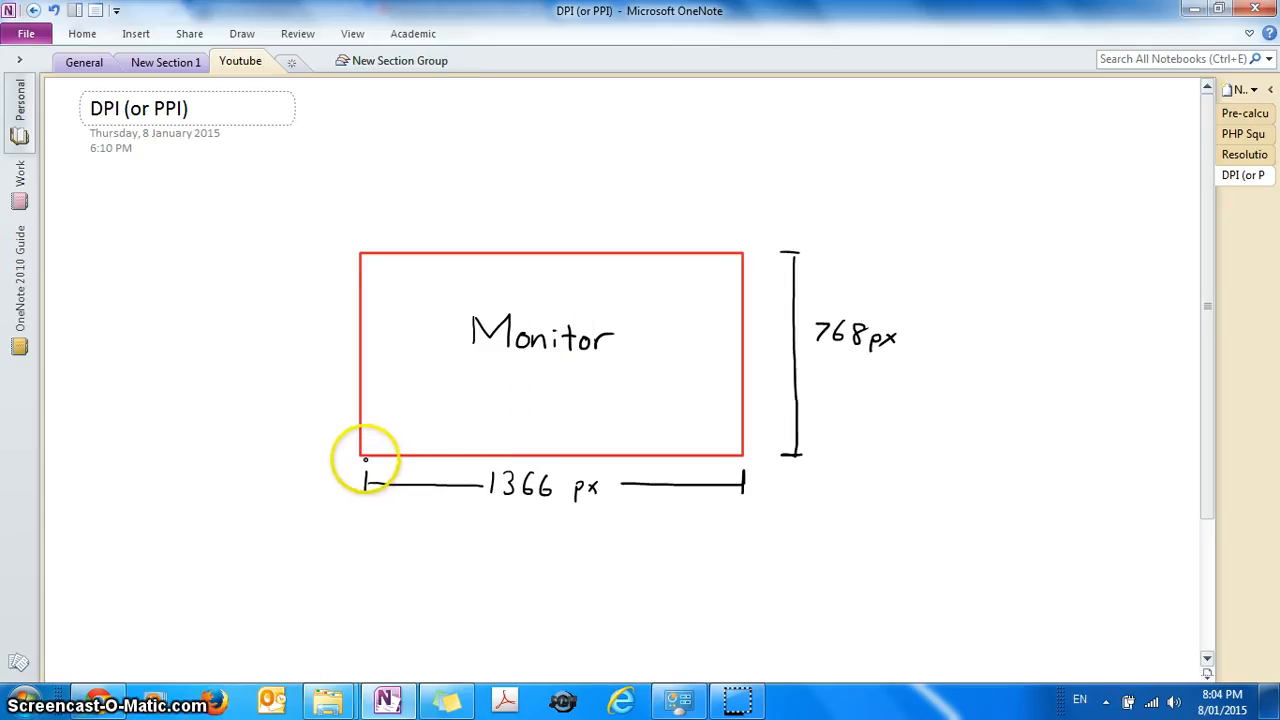
{"action": "mouse_move", "coordinate": [782, 271]}
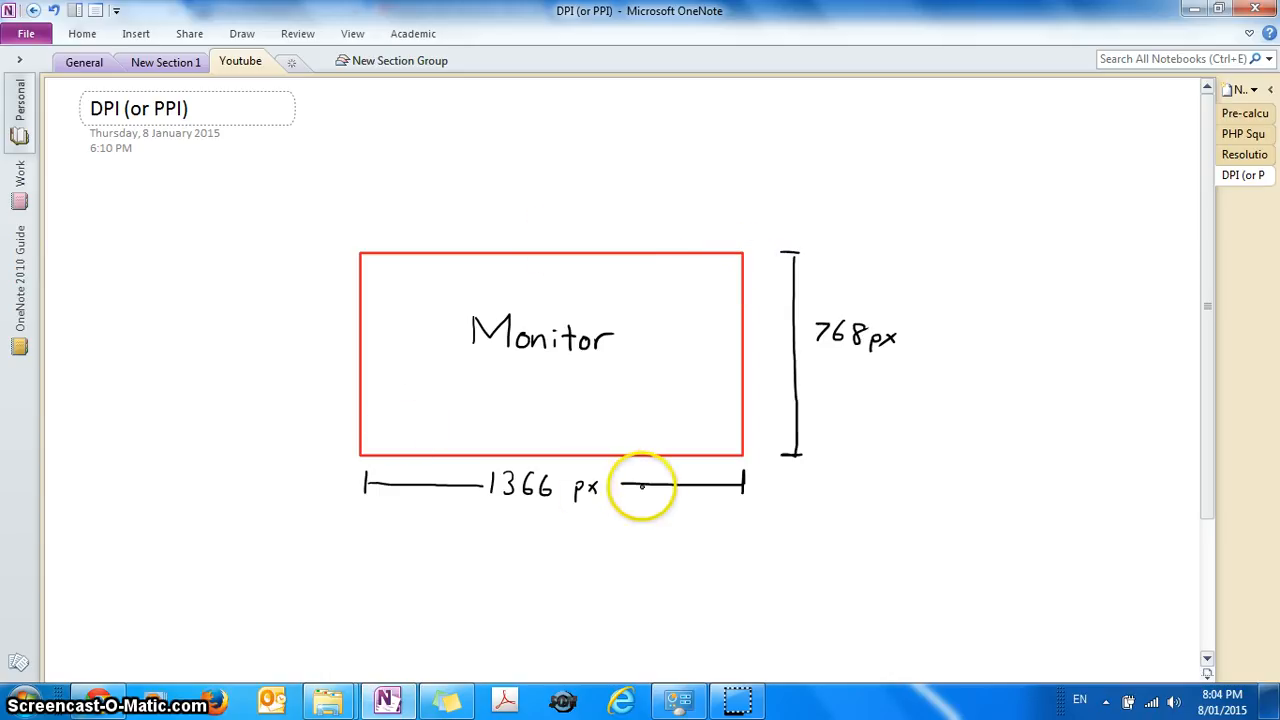
{"action": "mouse_move", "coordinate": [383, 460]}
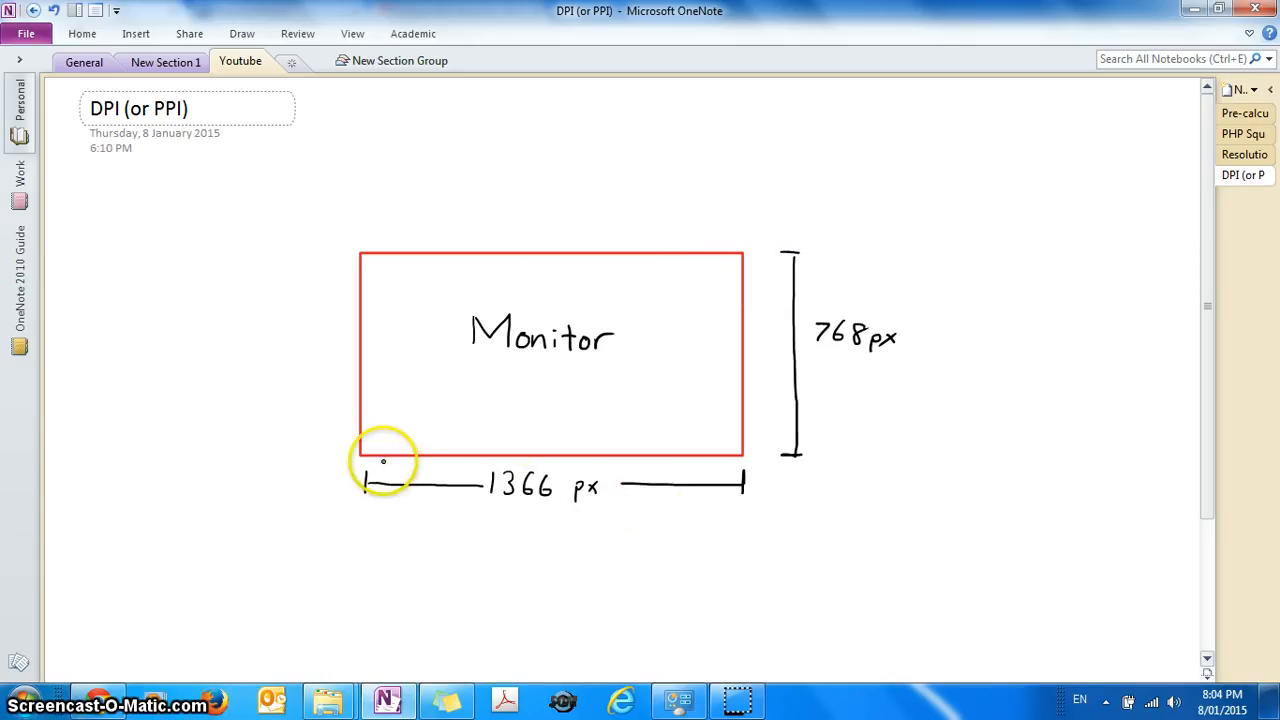
{"action": "mouse_move", "coordinate": [365, 429]}
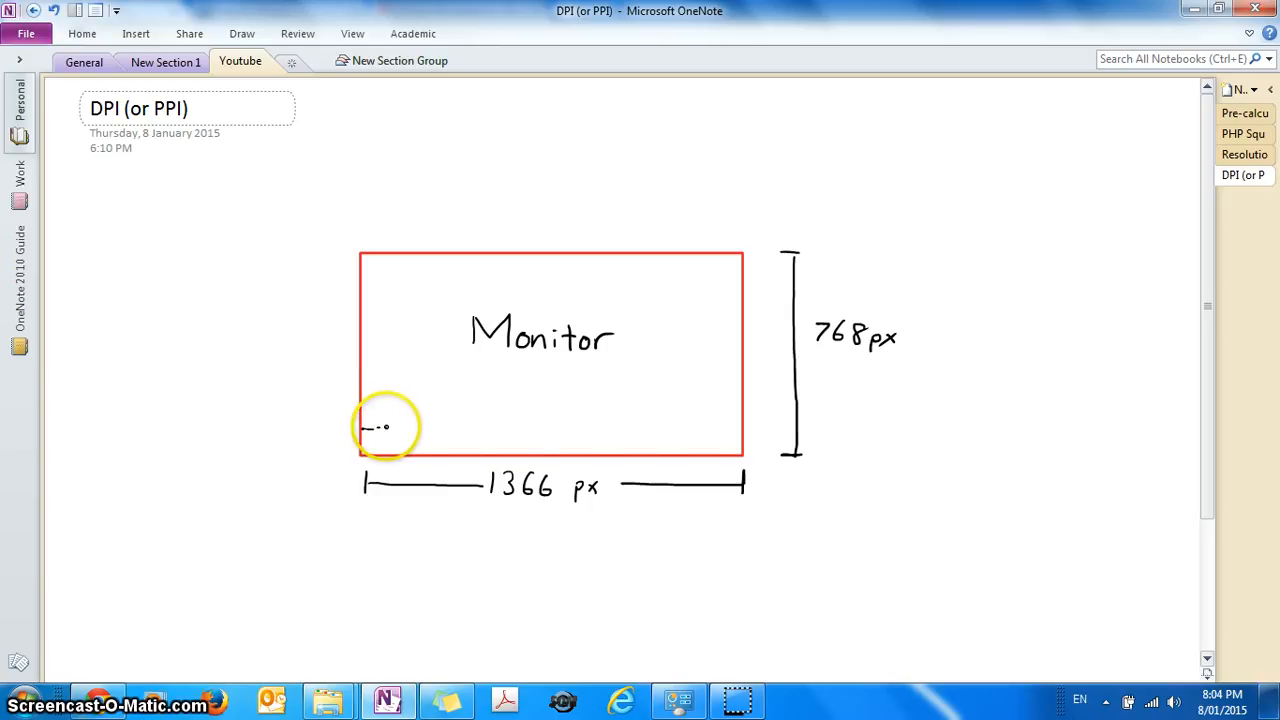
- Ink a dotted row of pixel dashes along the bottom of the red Monitor box
{"action": "left_click_drag", "start_coordinate": [370, 427], "coordinate": [465, 425]}
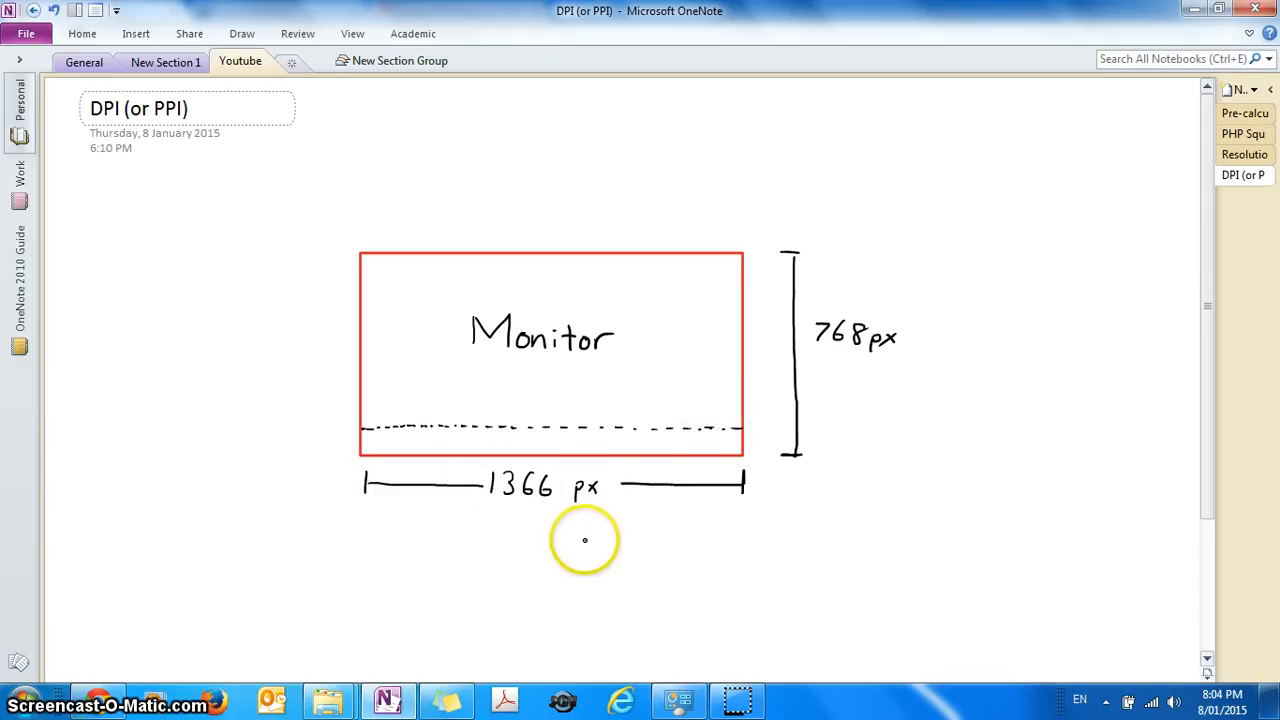
- Undo part of the dotted line, then link the DPI/PPI definitions with an arrow to 'Same thing for display devices.'
{"action": "key", "text": "ctrl"}
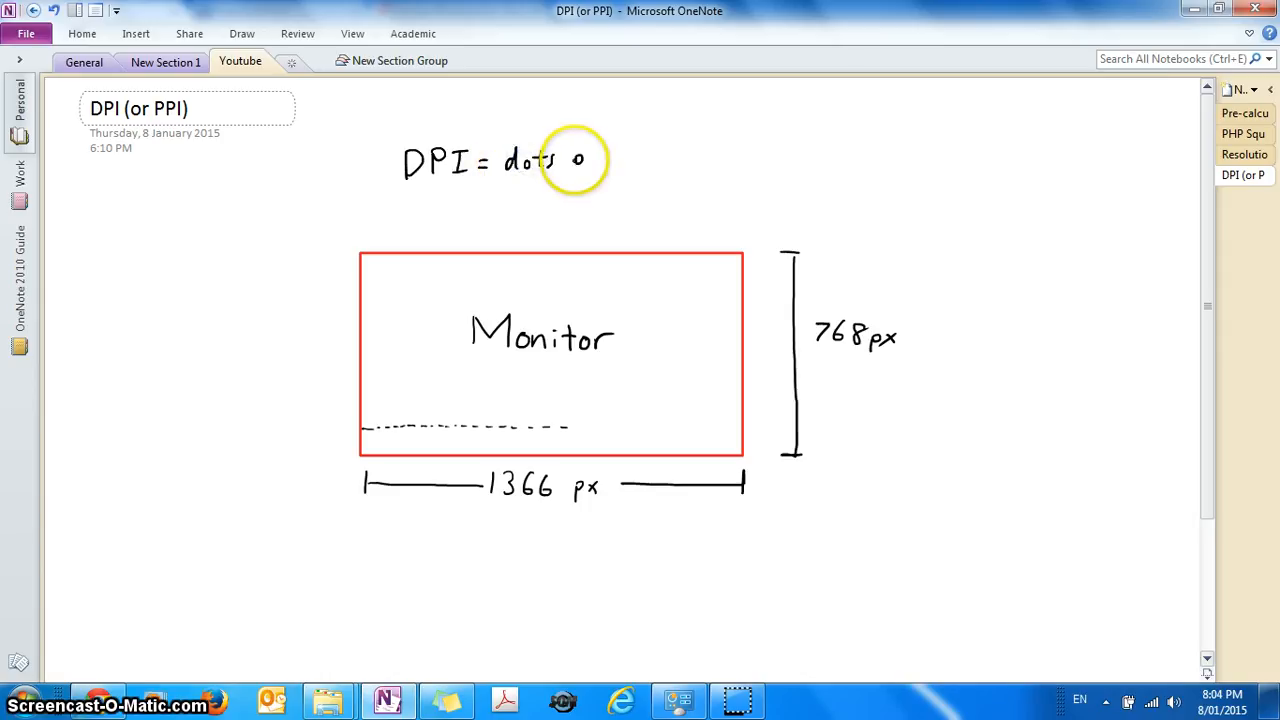
{"action": "mouse_move", "coordinate": [650, 158]}
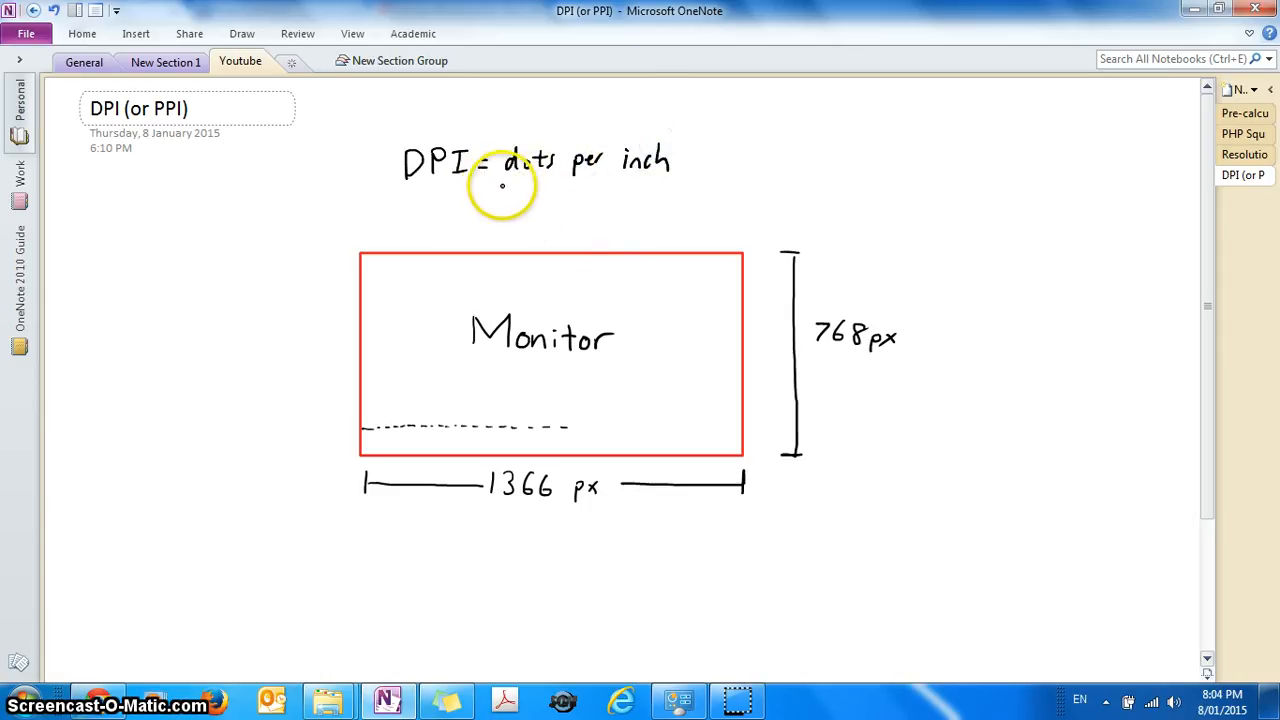
{"action": "mouse_move", "coordinate": [496, 192]}
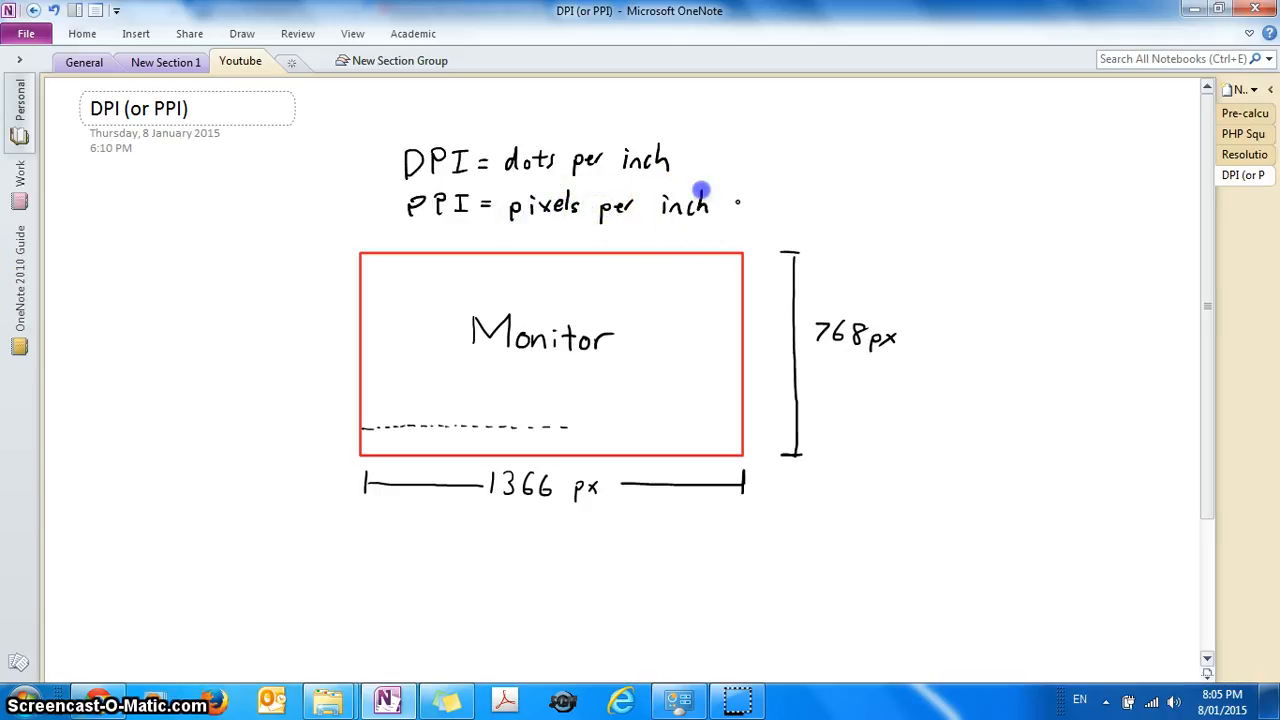
{"action": "left_click_drag", "start_coordinate": [700, 195], "coordinate": [745, 175]}
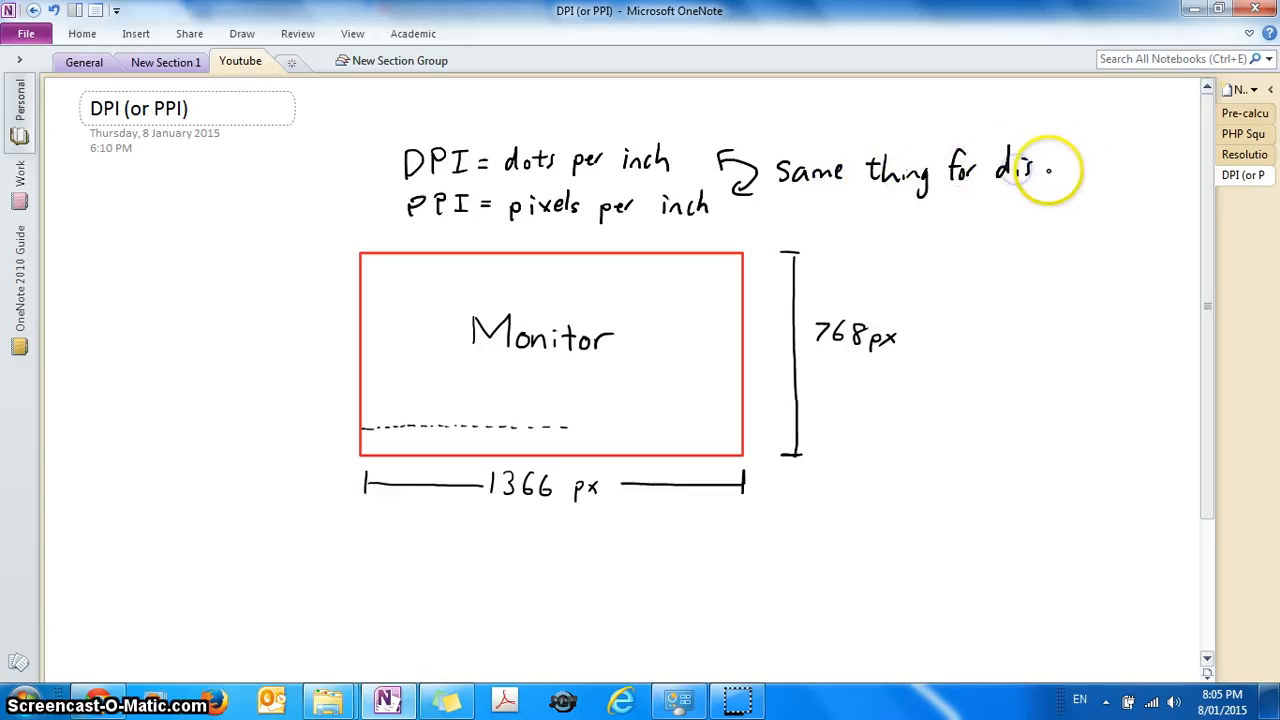
{"action": "left_click_drag", "start_coordinate": [1020, 170], "coordinate": [1110, 170]}
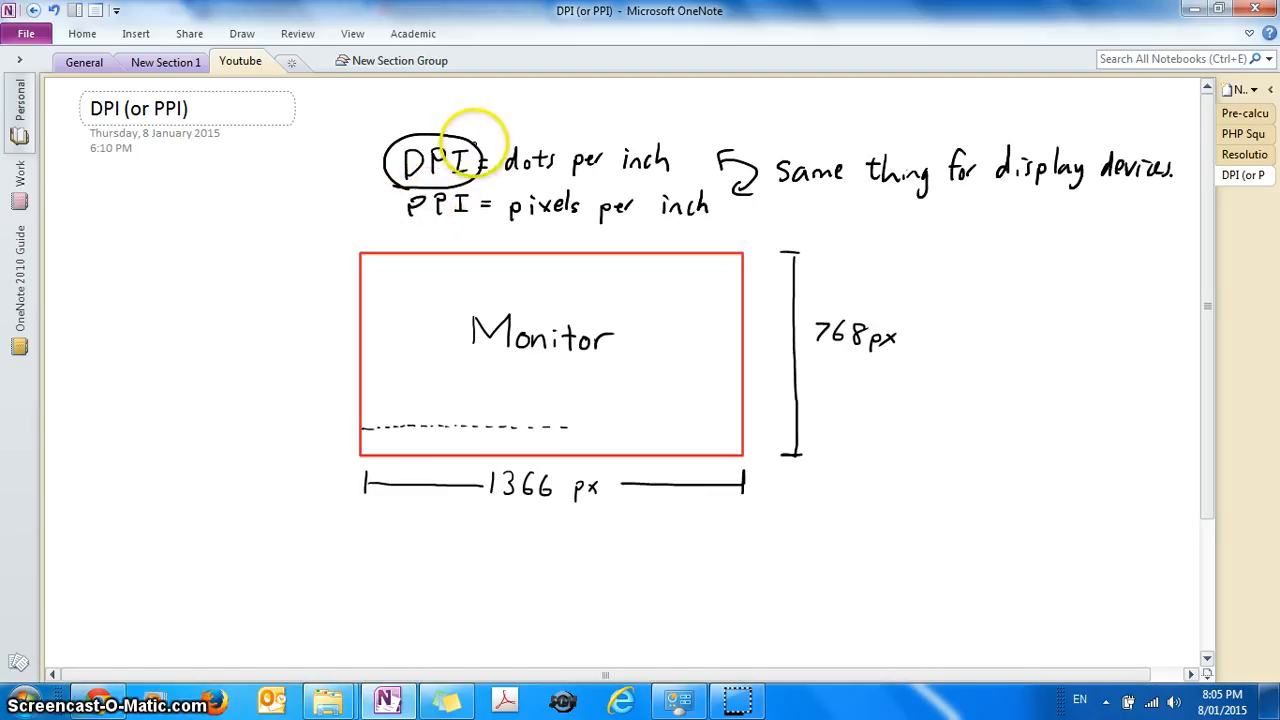
{"action": "mouse_move", "coordinate": [430, 170]}
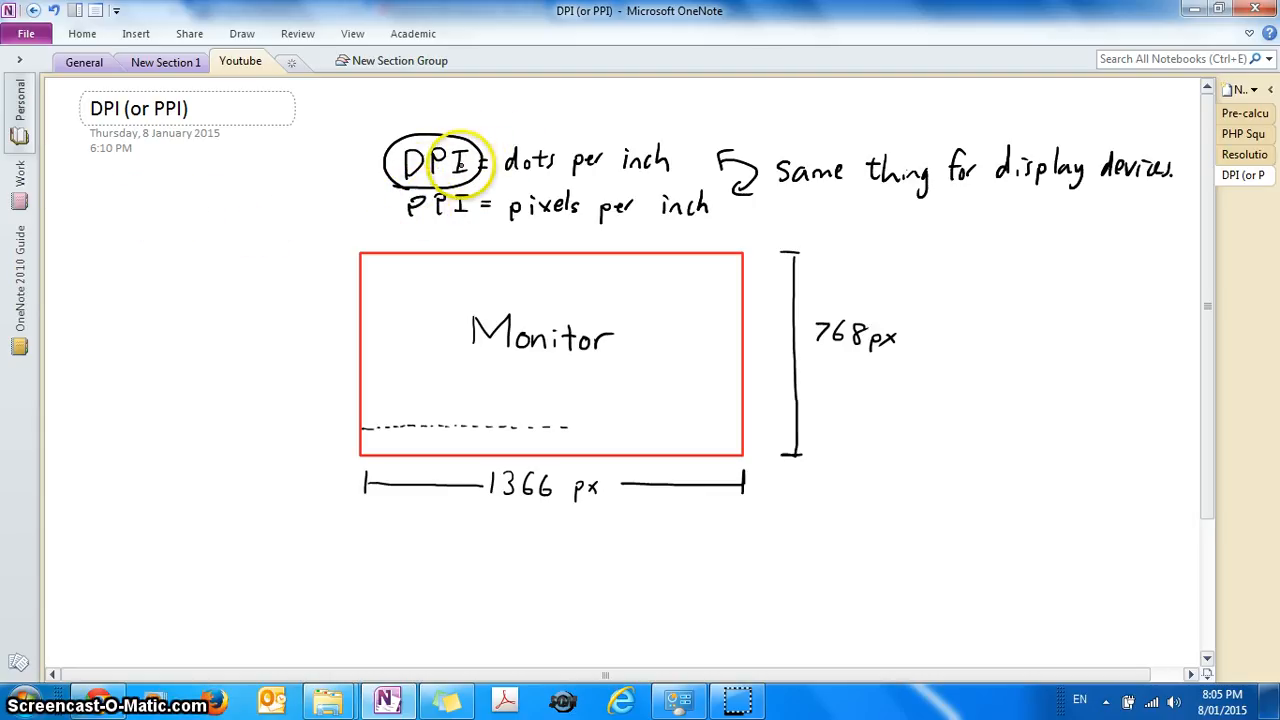
{"action": "mouse_move", "coordinate": [515, 160]}
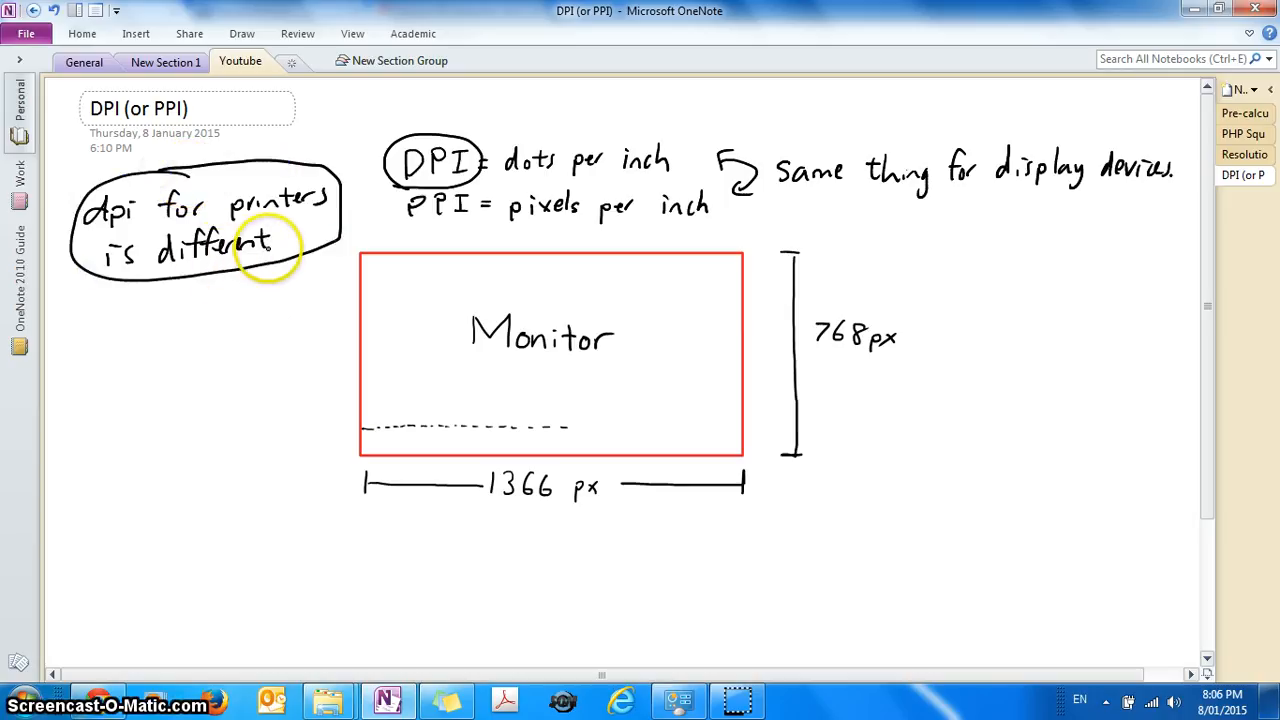
{"action": "mouse_move", "coordinate": [148, 212]}
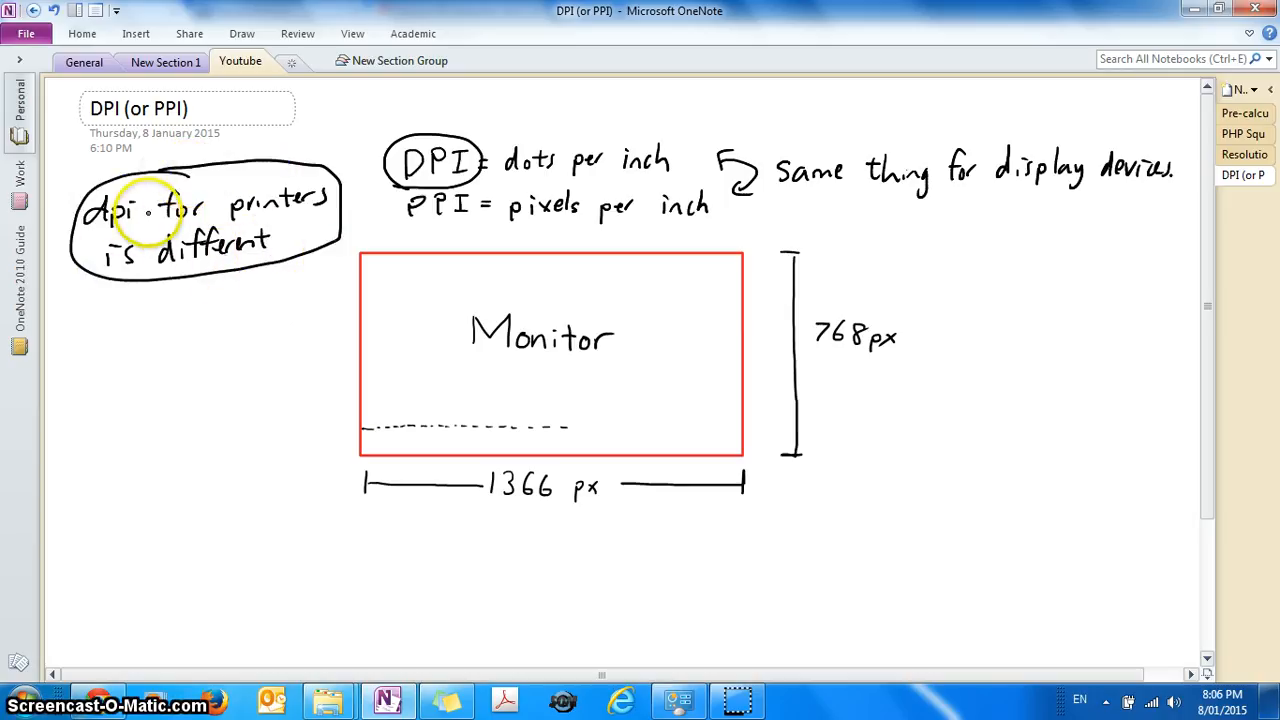
{"action": "mouse_move", "coordinate": [315, 220]}
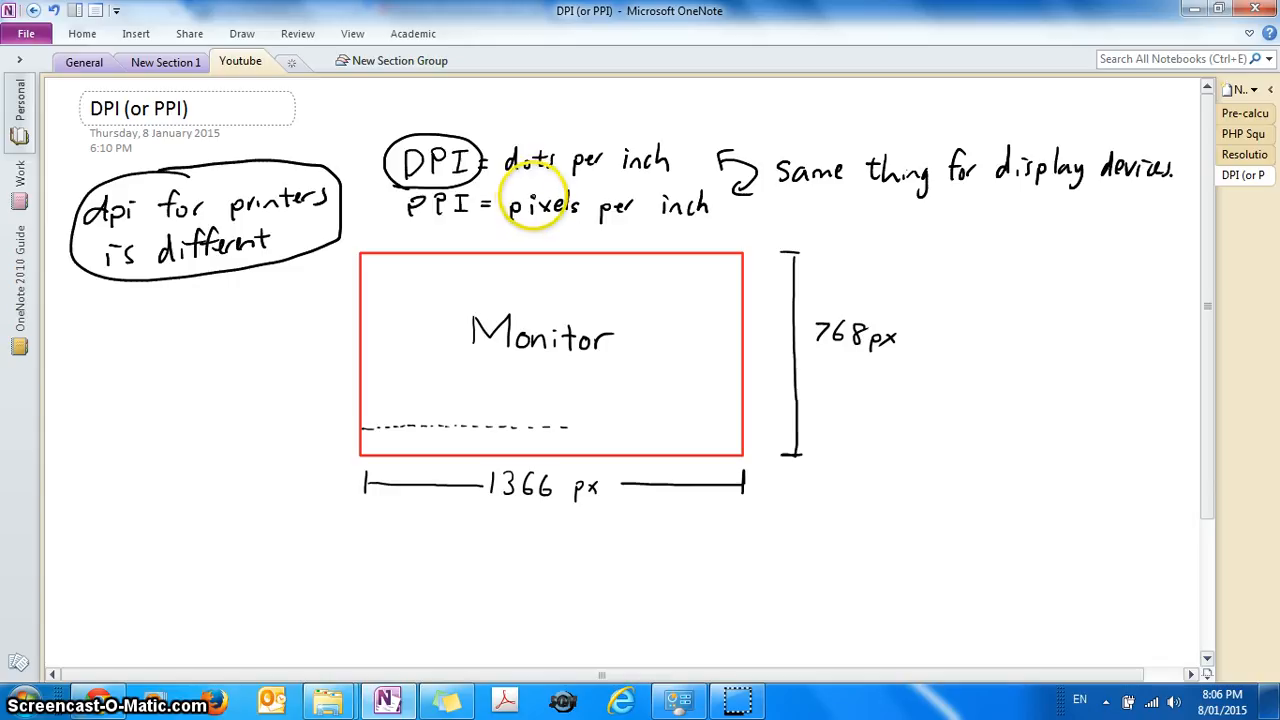
{"action": "mouse_move", "coordinate": [465, 200]}
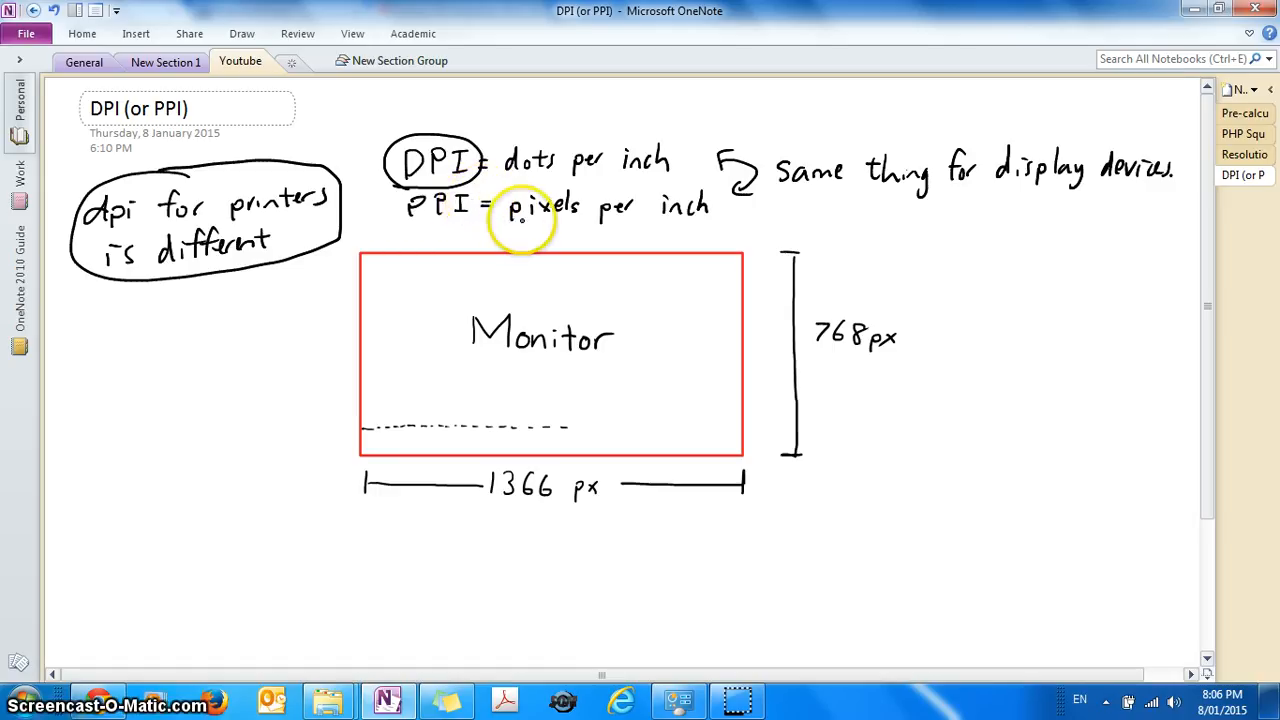
{"action": "mouse_move", "coordinate": [668, 348]}
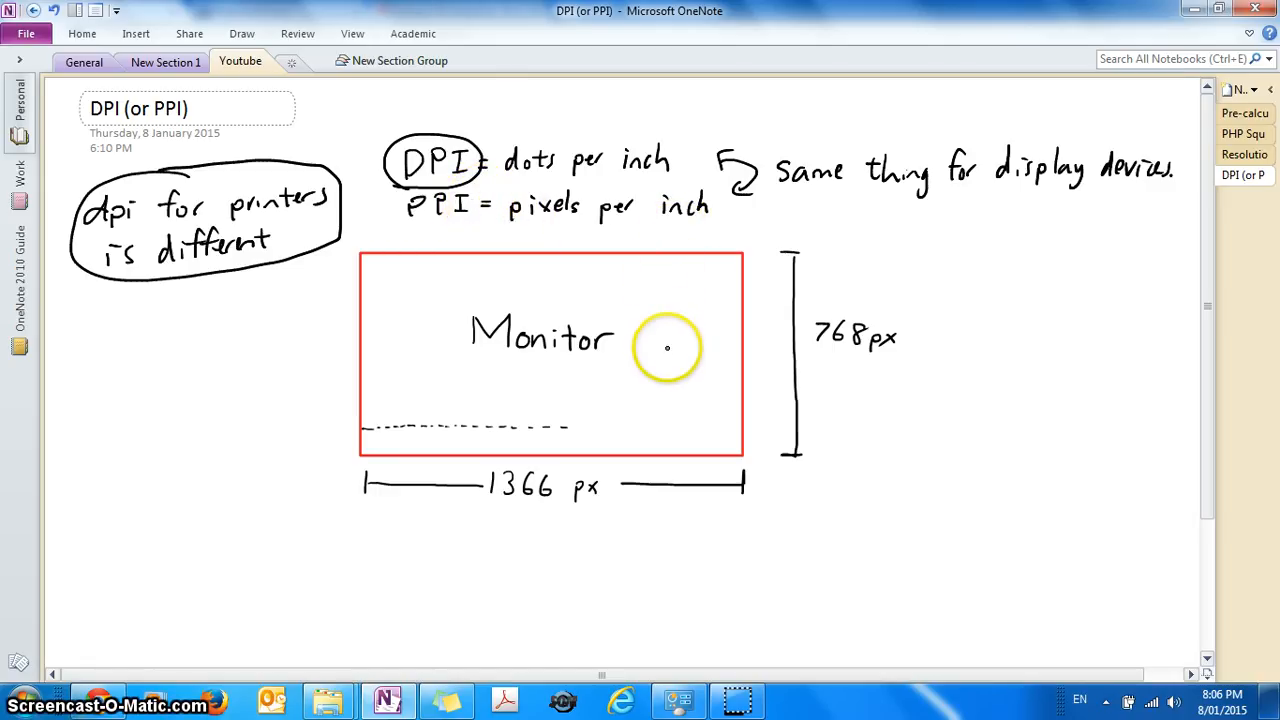
{"action": "mouse_move", "coordinate": [705, 288]}
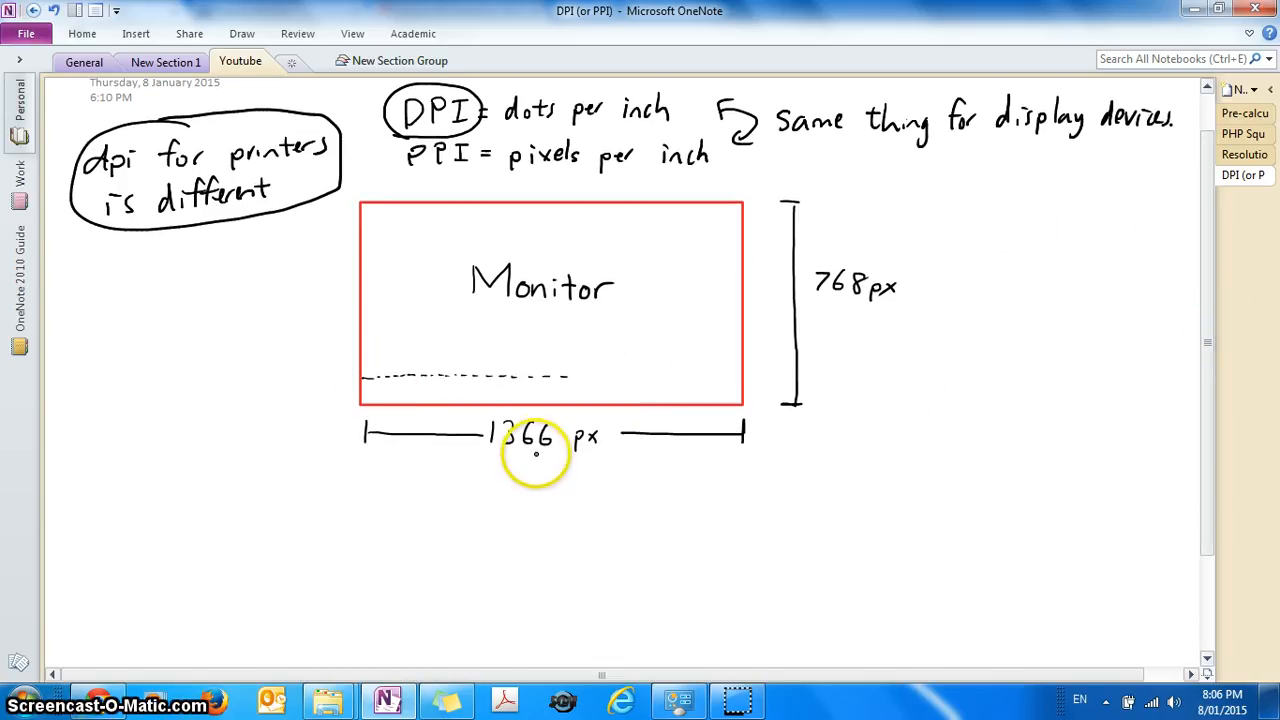
{"action": "mouse_move", "coordinate": [500, 455]}
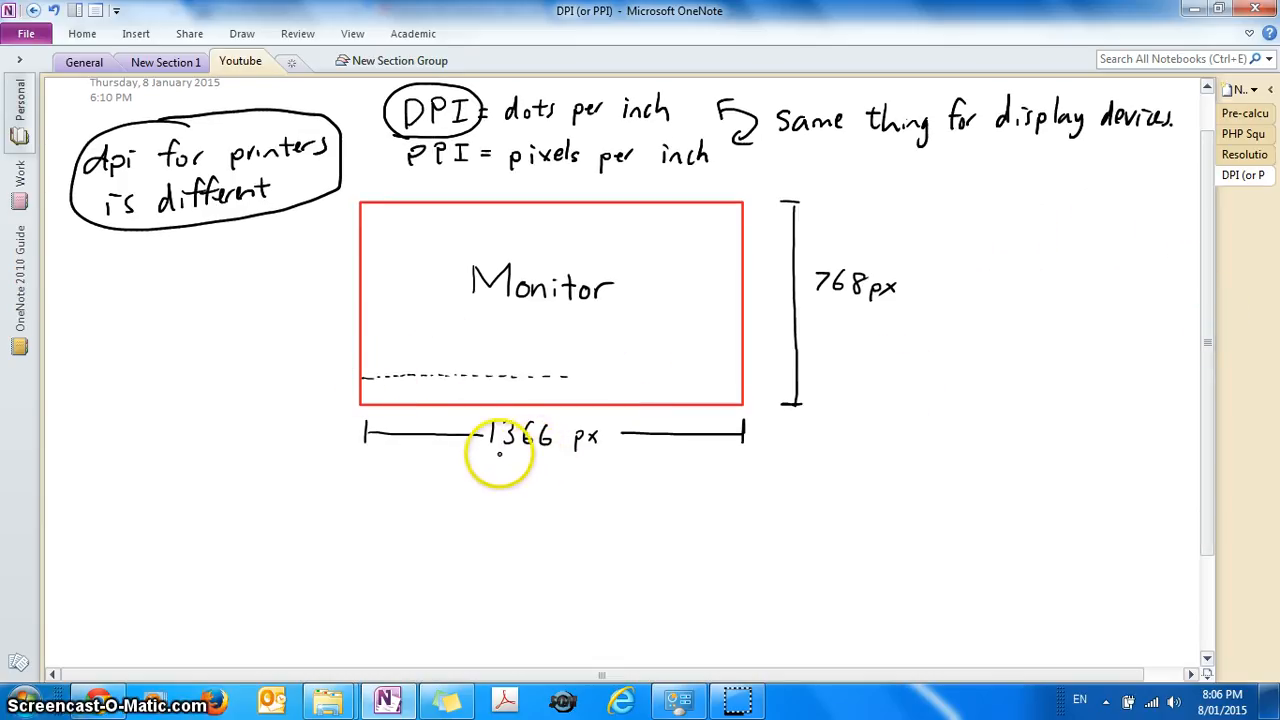
{"action": "mouse_move", "coordinate": [545, 420]}
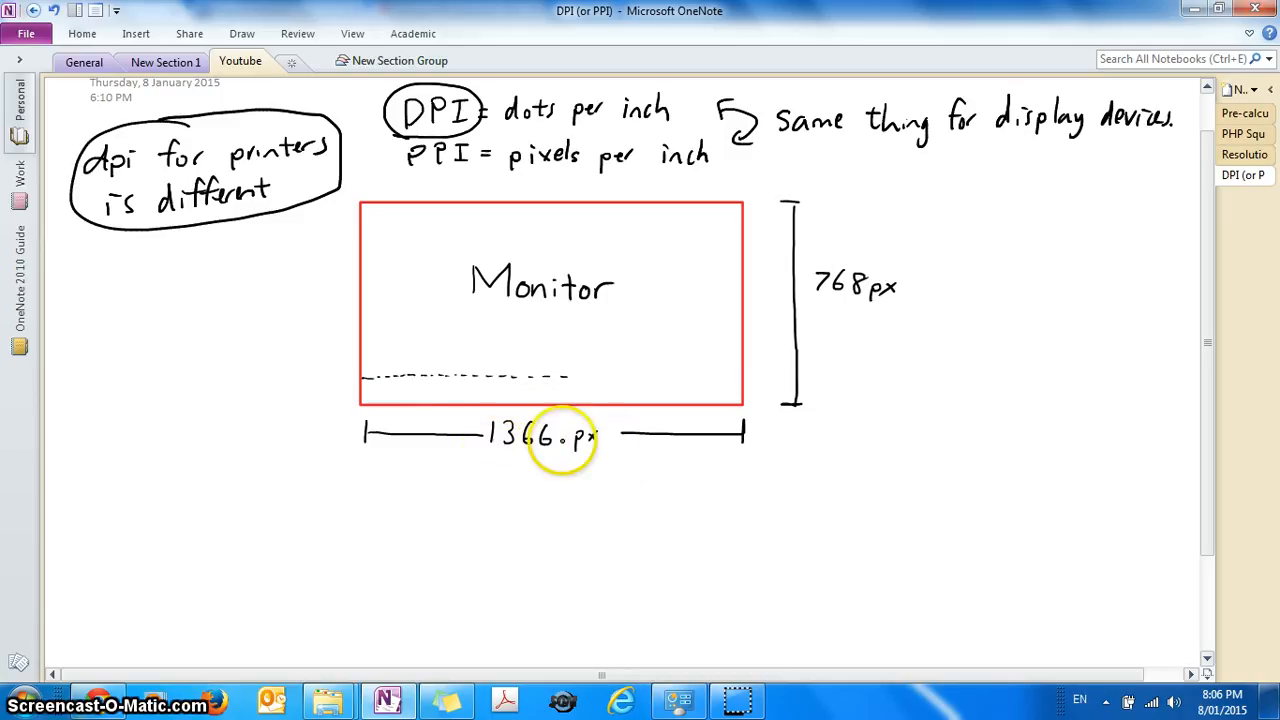
{"action": "mouse_move", "coordinate": [516, 506]}
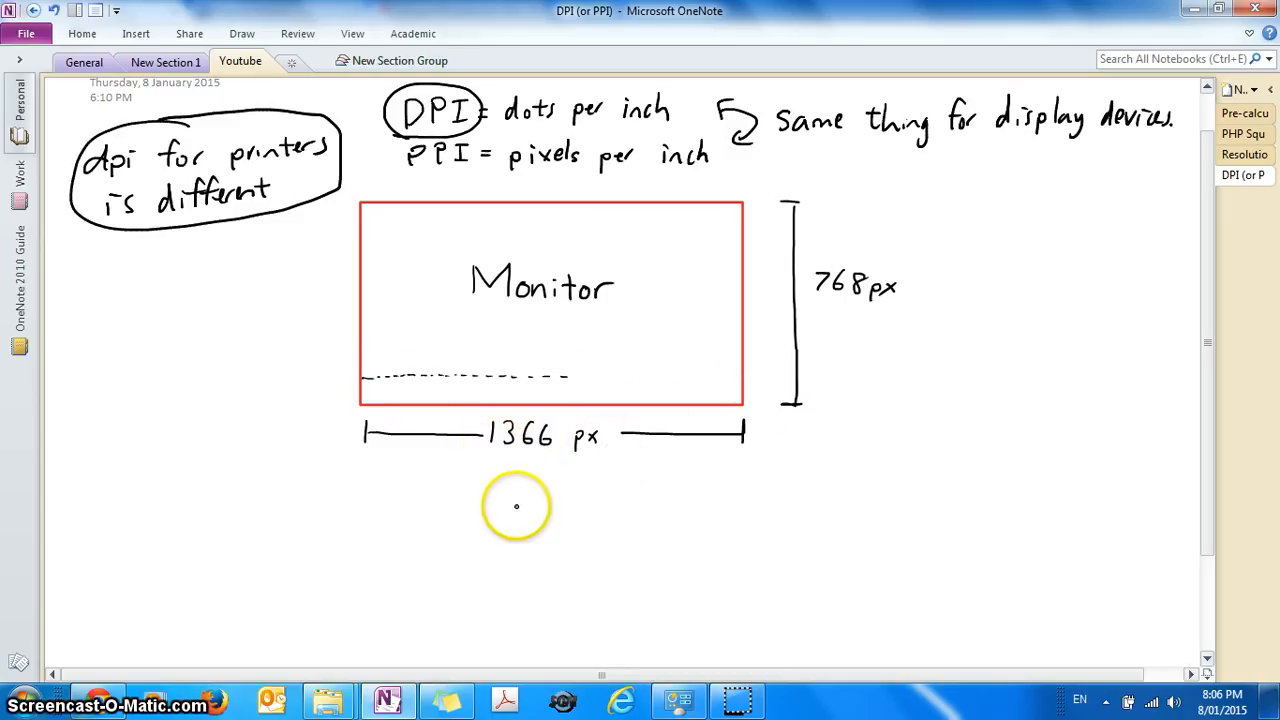
{"action": "mouse_move", "coordinate": [521, 498]}
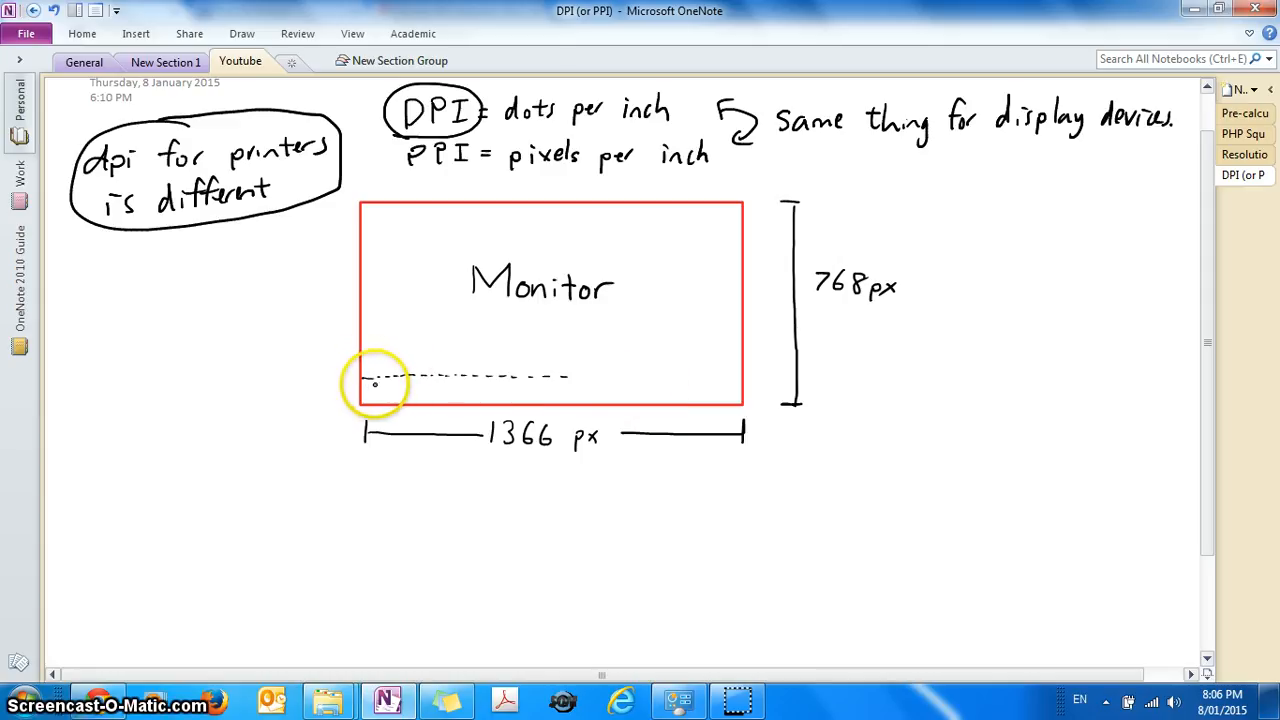
{"action": "mouse_move", "coordinate": [410, 393]}
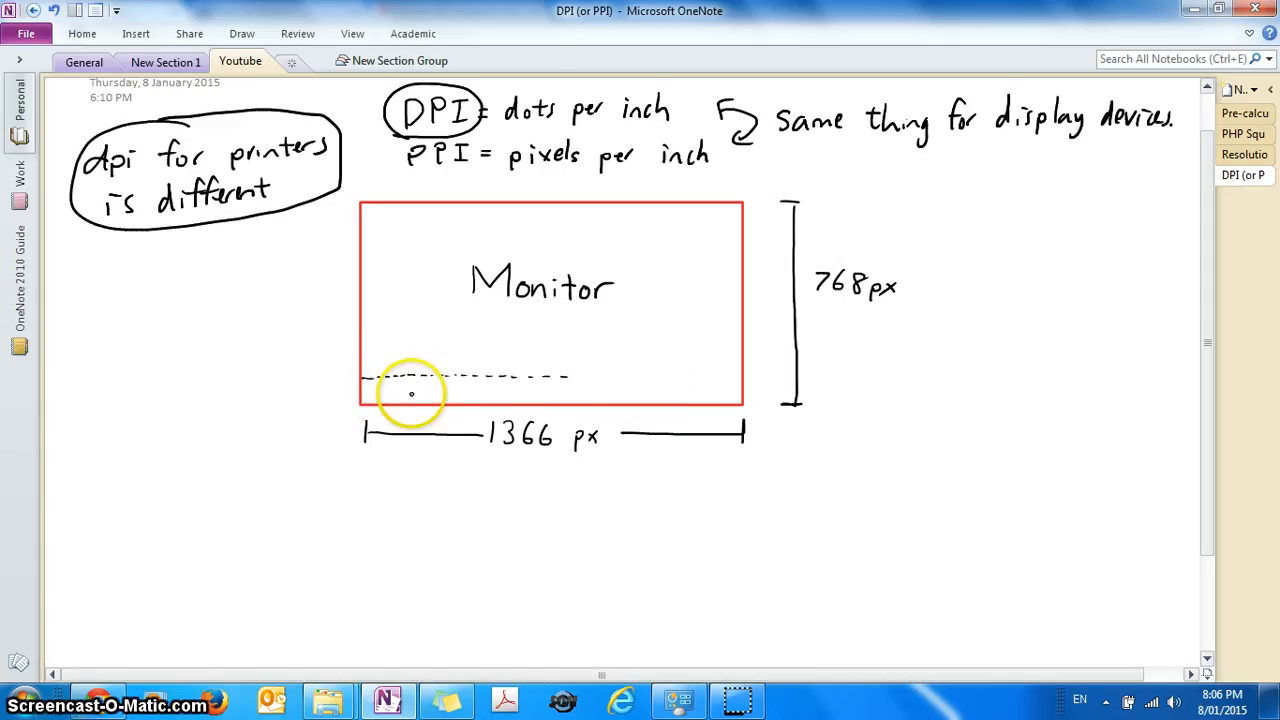
{"action": "mouse_move", "coordinate": [951, 375]}
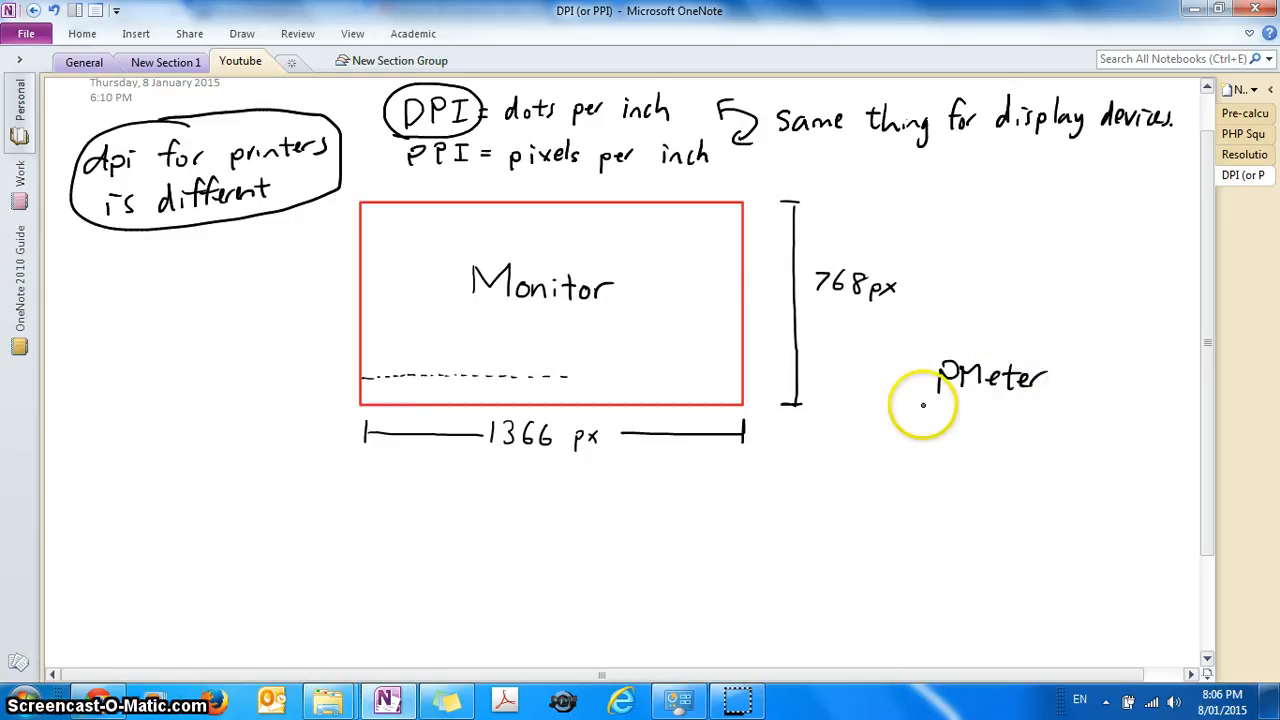
{"action": "mouse_move", "coordinate": [385, 378]}
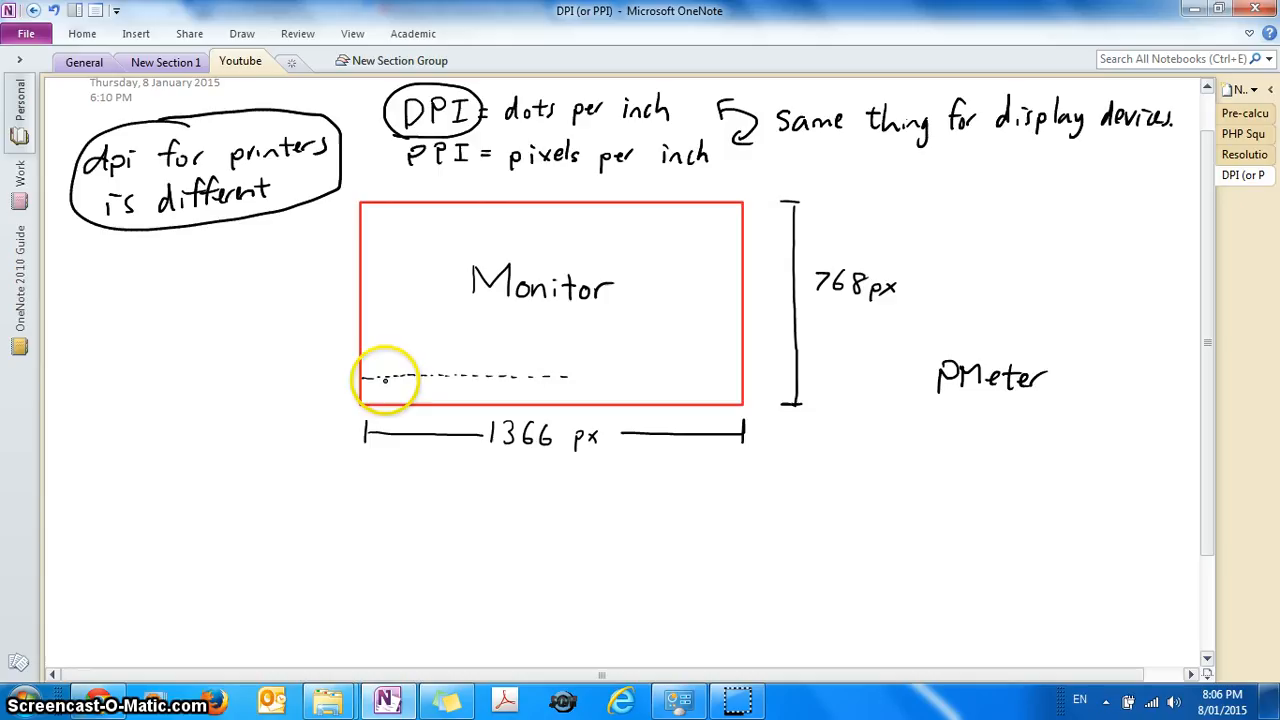
{"action": "mouse_move", "coordinate": [938, 503]}
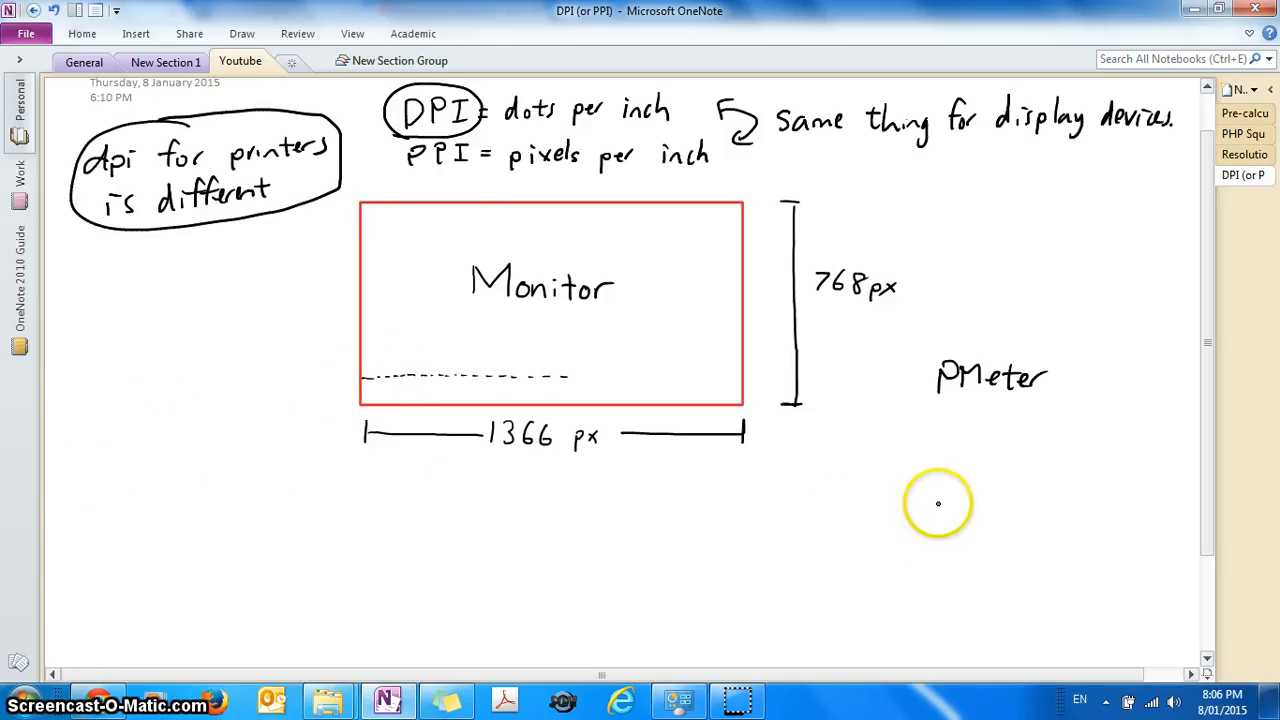
{"action": "mouse_move", "coordinate": [940, 517]}
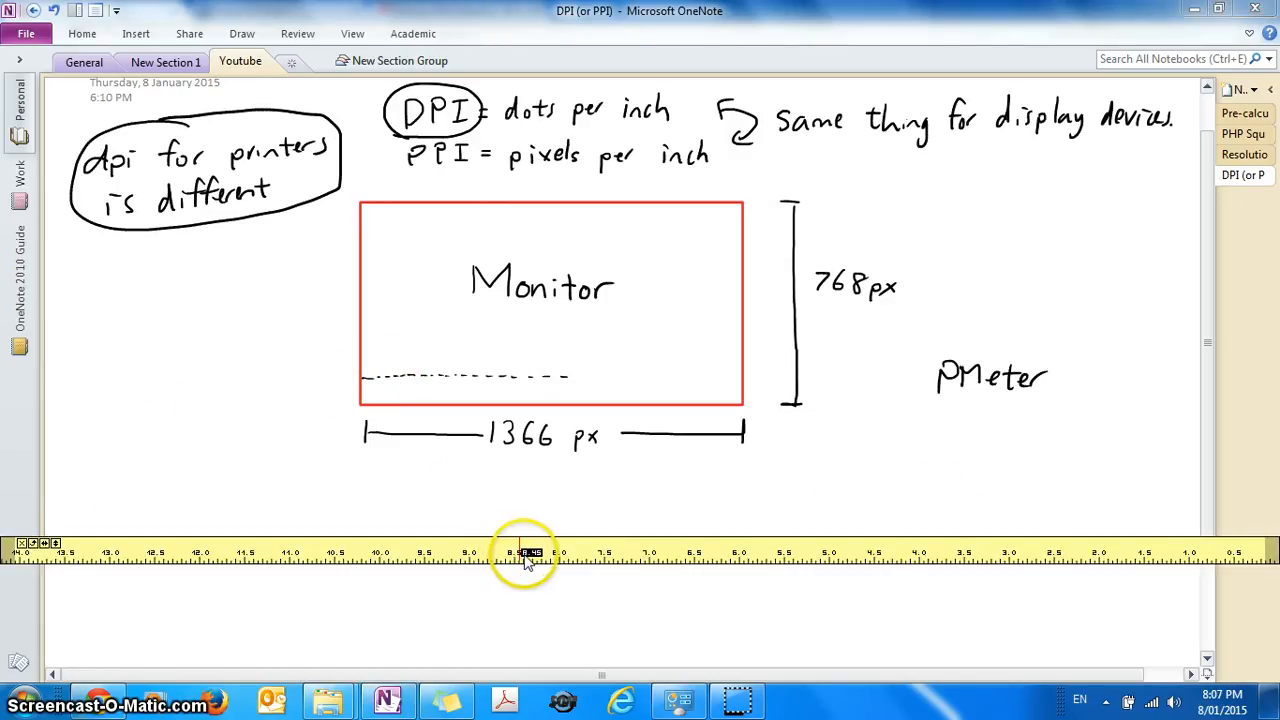
{"action": "mouse_move", "coordinate": [266, 525]}
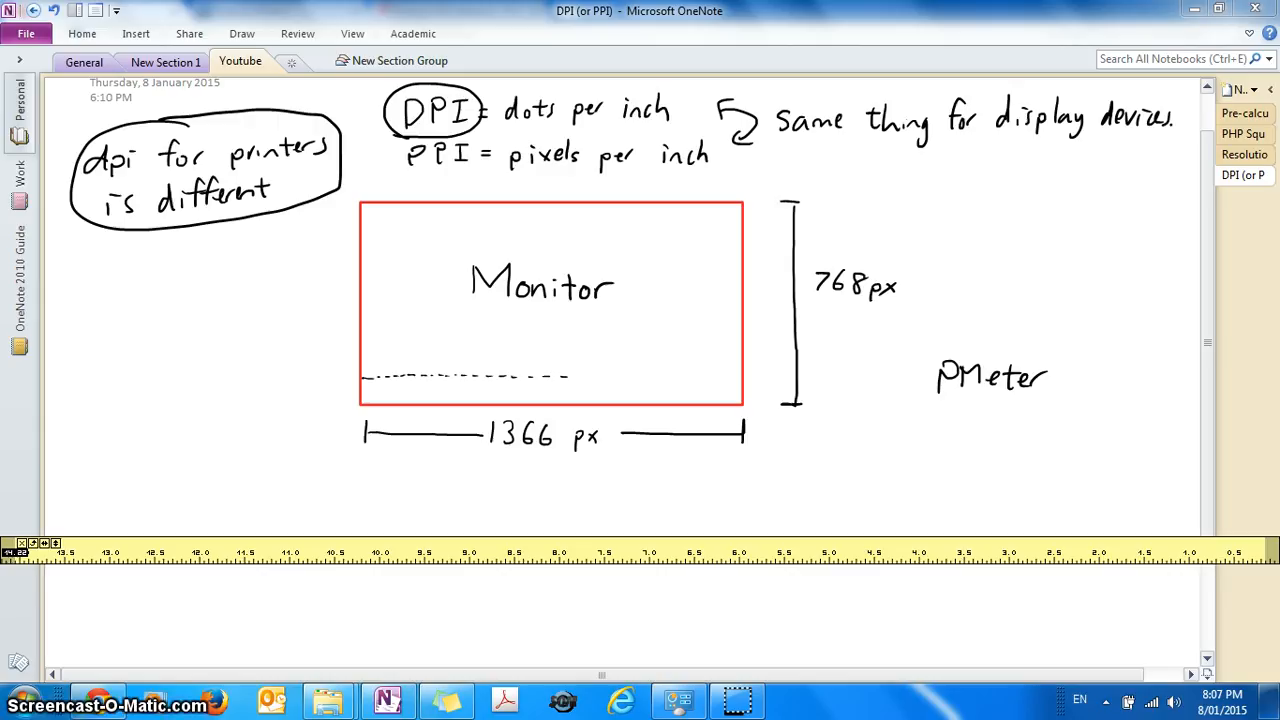
- Handwrite '14.22 inches' beneath the 1366 px dimension line
{"action": "left_click", "coordinate": [480, 484]}
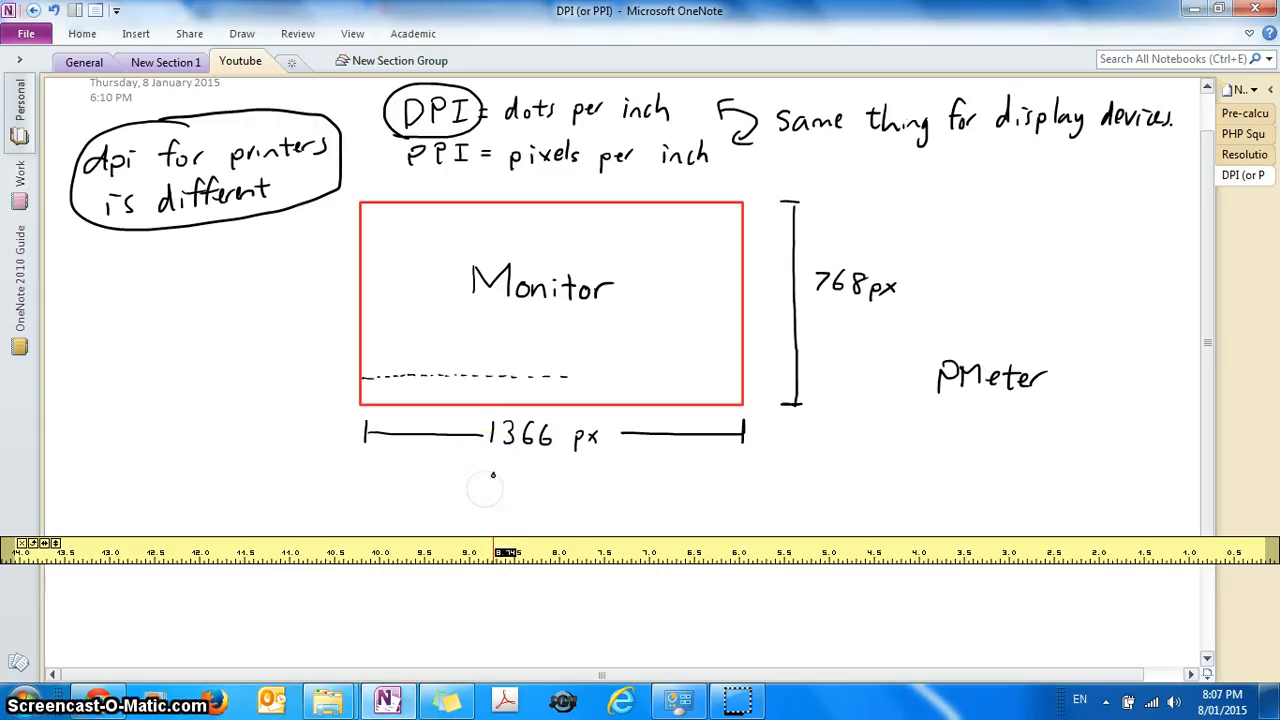
{"action": "type", "text": "14.22 inches"}
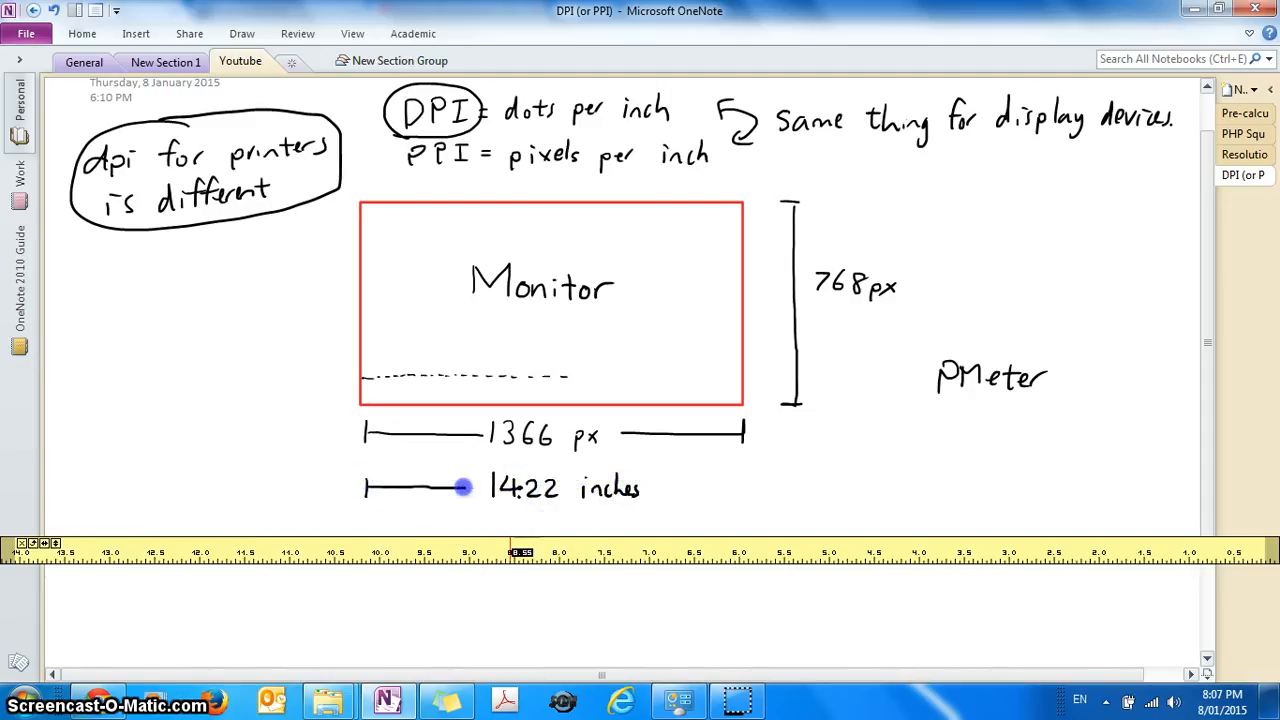
- Draw the 14.22-inch dimension line and write DPI = pixels / inches = 1366/14.22 ≈ 96 dpi
{"action": "left_click_drag", "start_coordinate": [460, 487], "coordinate": [740, 487]}
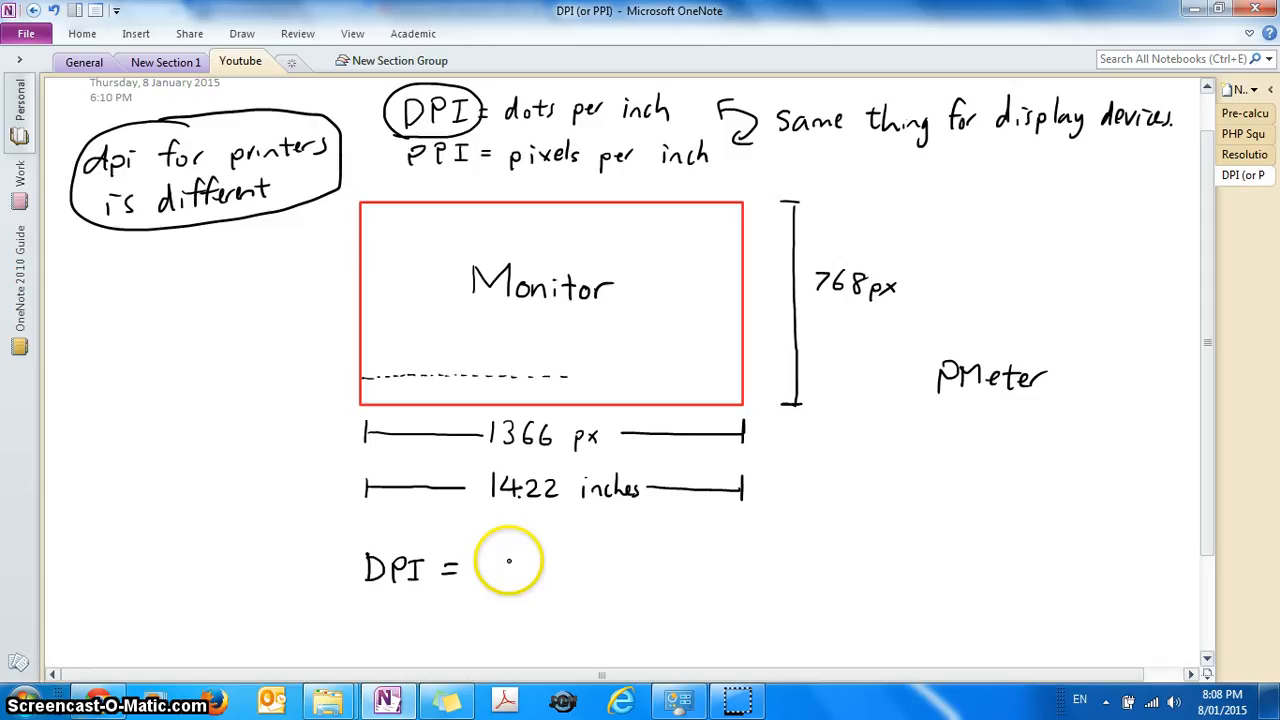
{"action": "type", "text": "no. of pixels"}
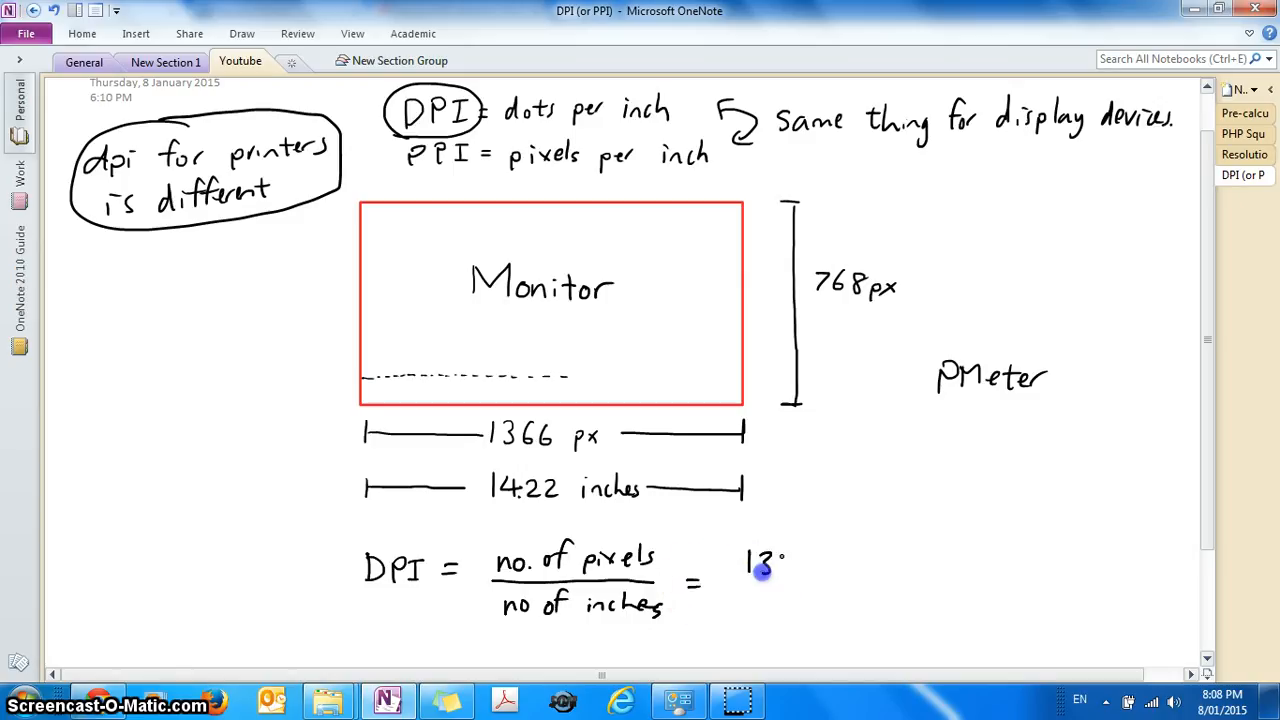
{"action": "type", "text": "1366 ≈ 96."}
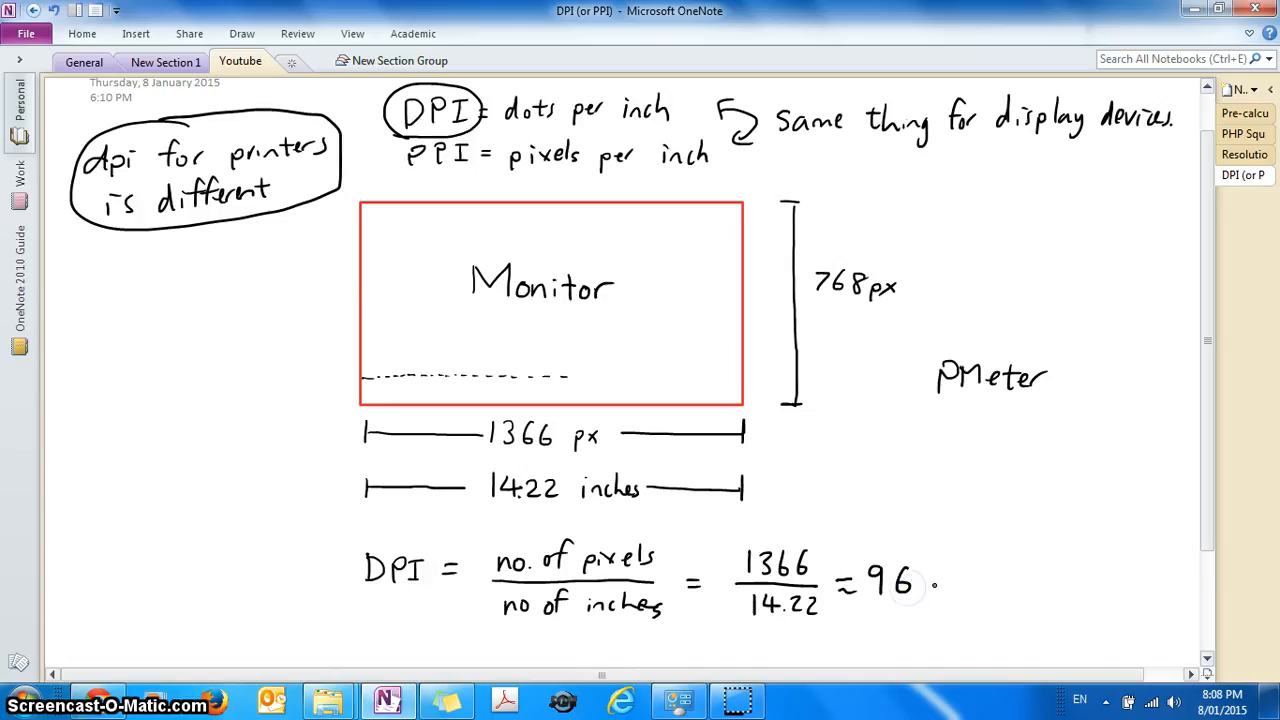
{"action": "type", "text": "dpi"}
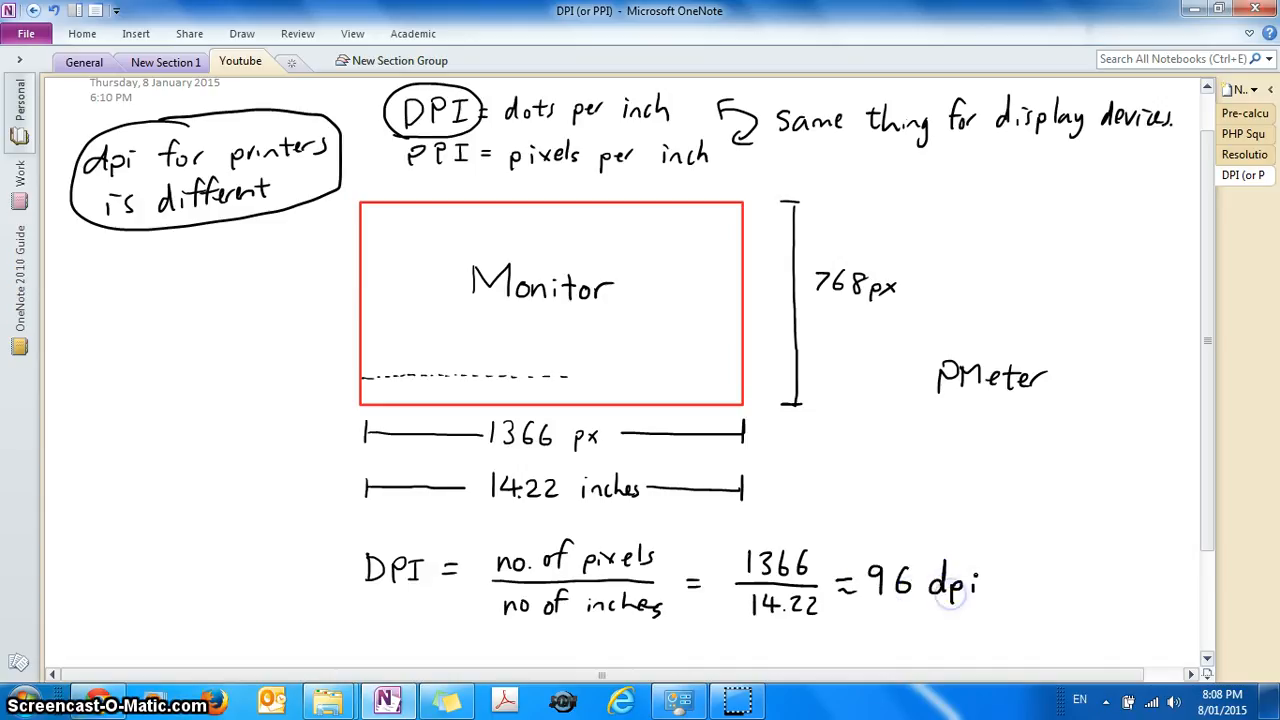
{"action": "left_click", "coordinate": [905, 585]}
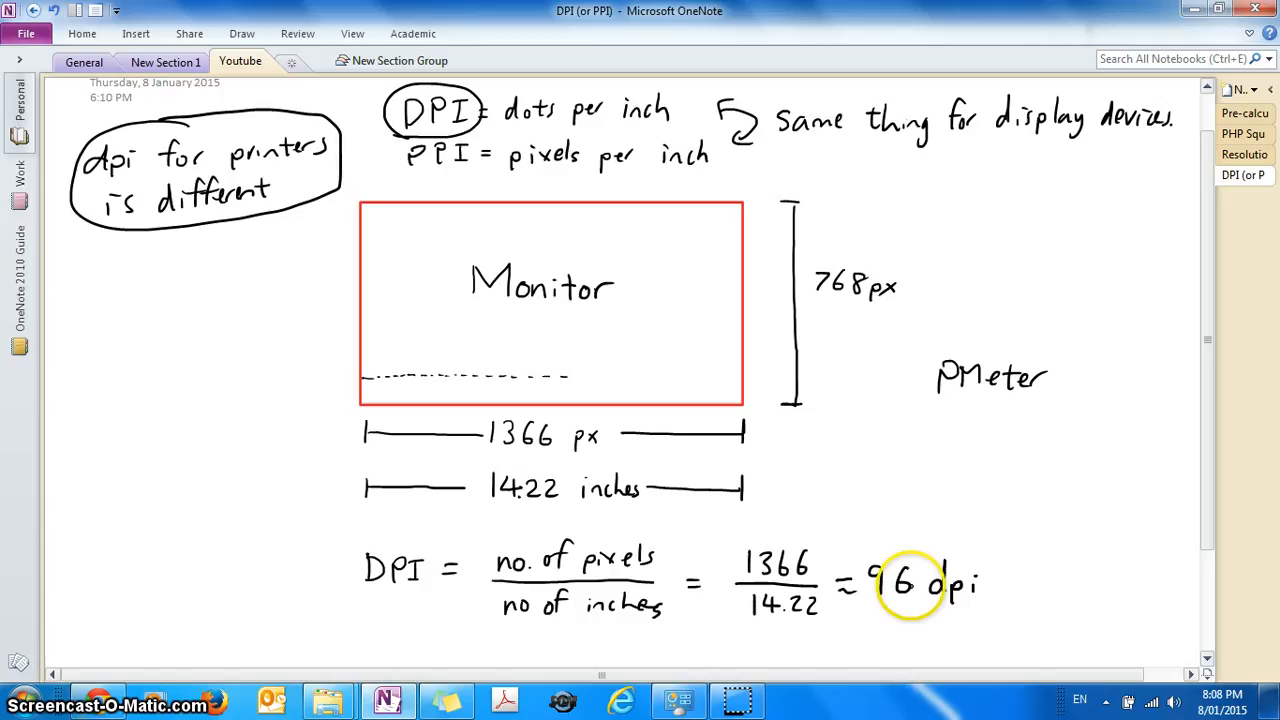
{"action": "mouse_move", "coordinate": [705, 350]}
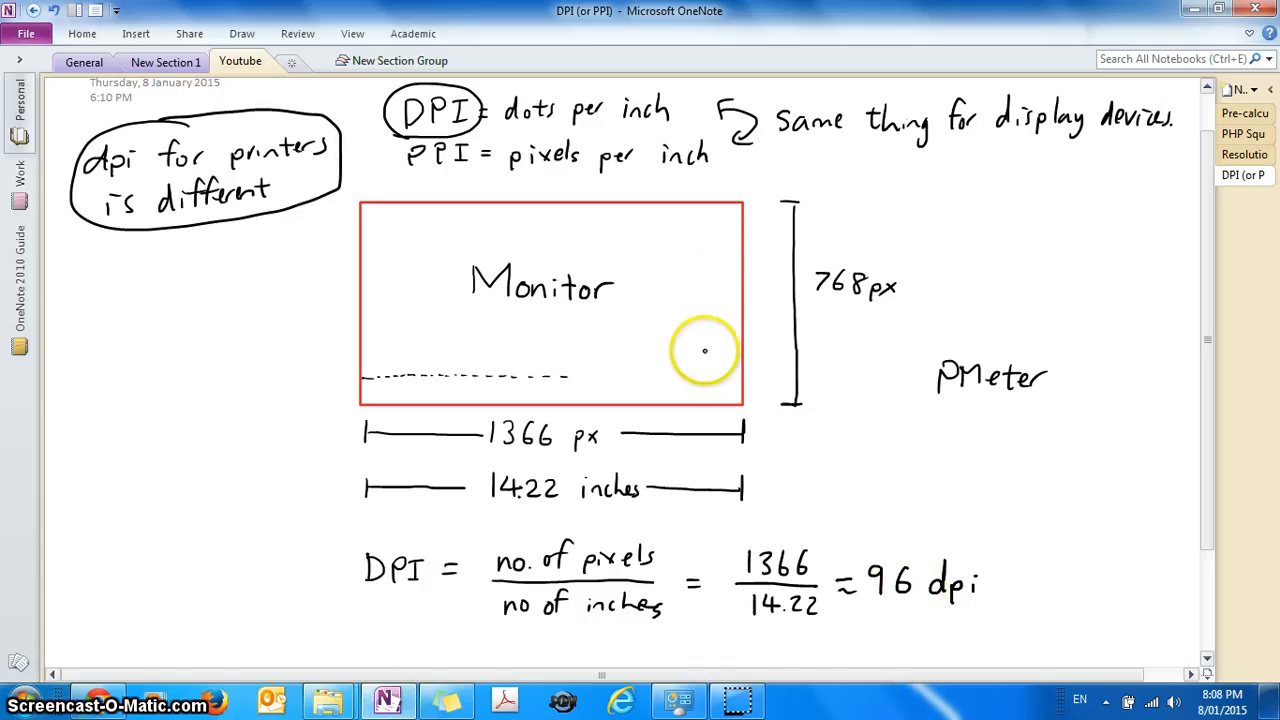
{"action": "mouse_move", "coordinate": [691, 371]}
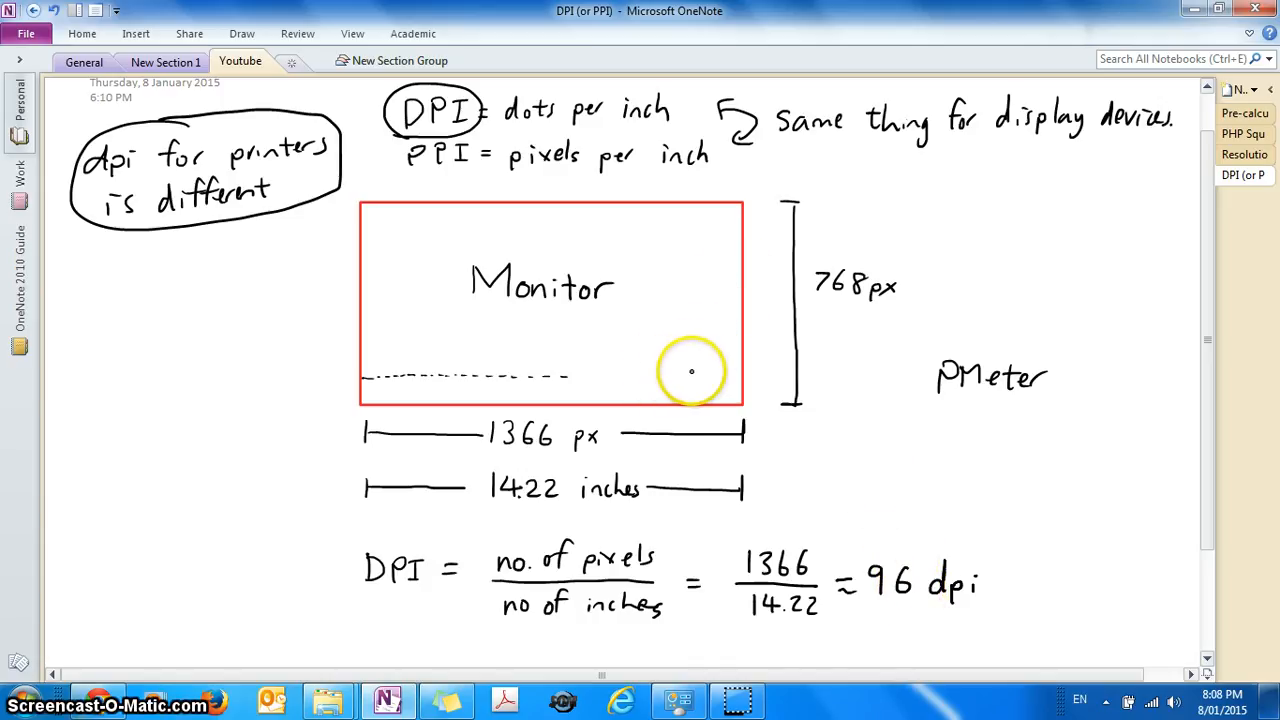
{"action": "mouse_move", "coordinate": [660, 366]}
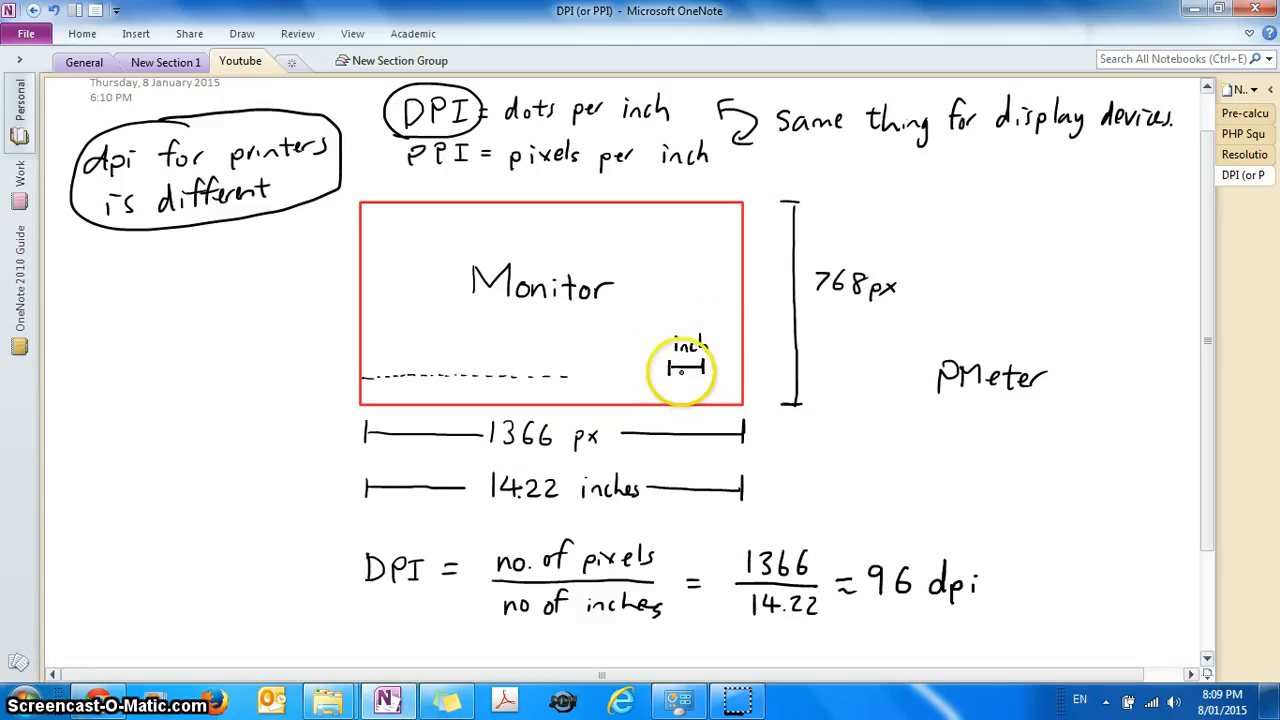
{"action": "mouse_move", "coordinate": [1160, 447]}
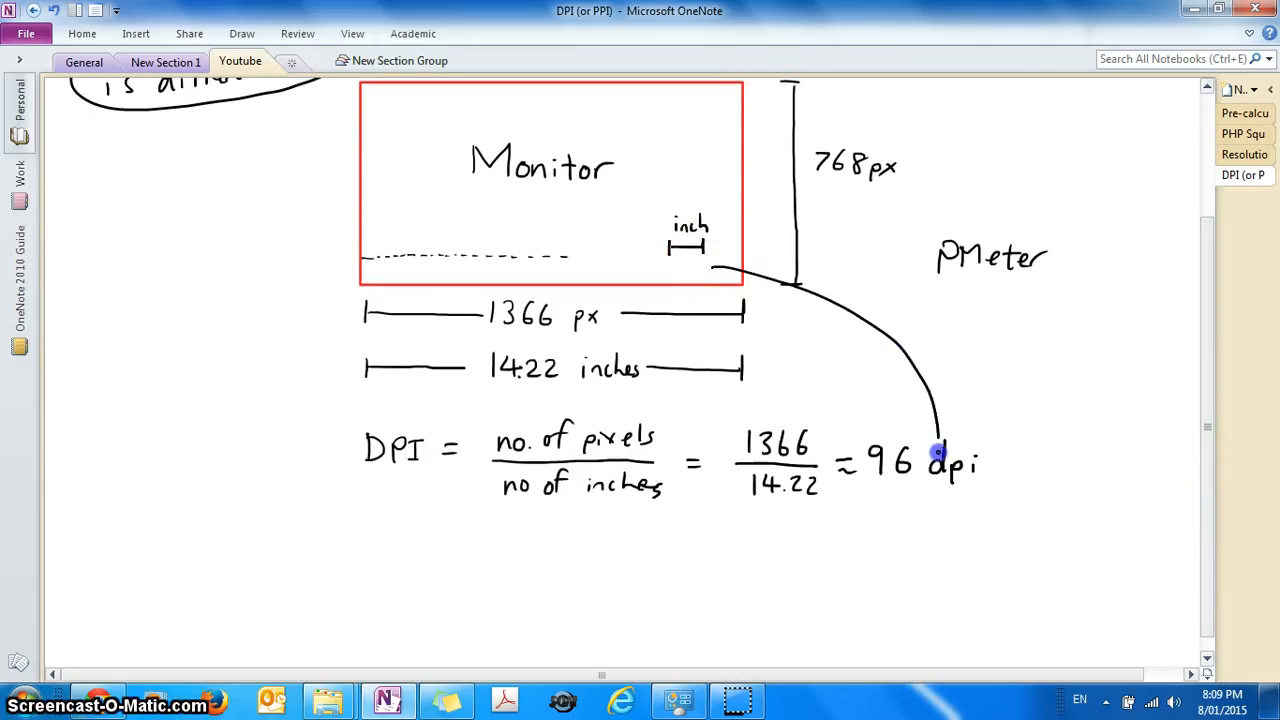
- Draw an enlarged one-inch box below the arrow, marked with its row of 96 pixels
{"action": "scroll", "scroll_direction": "down", "scroll_amount": 3}
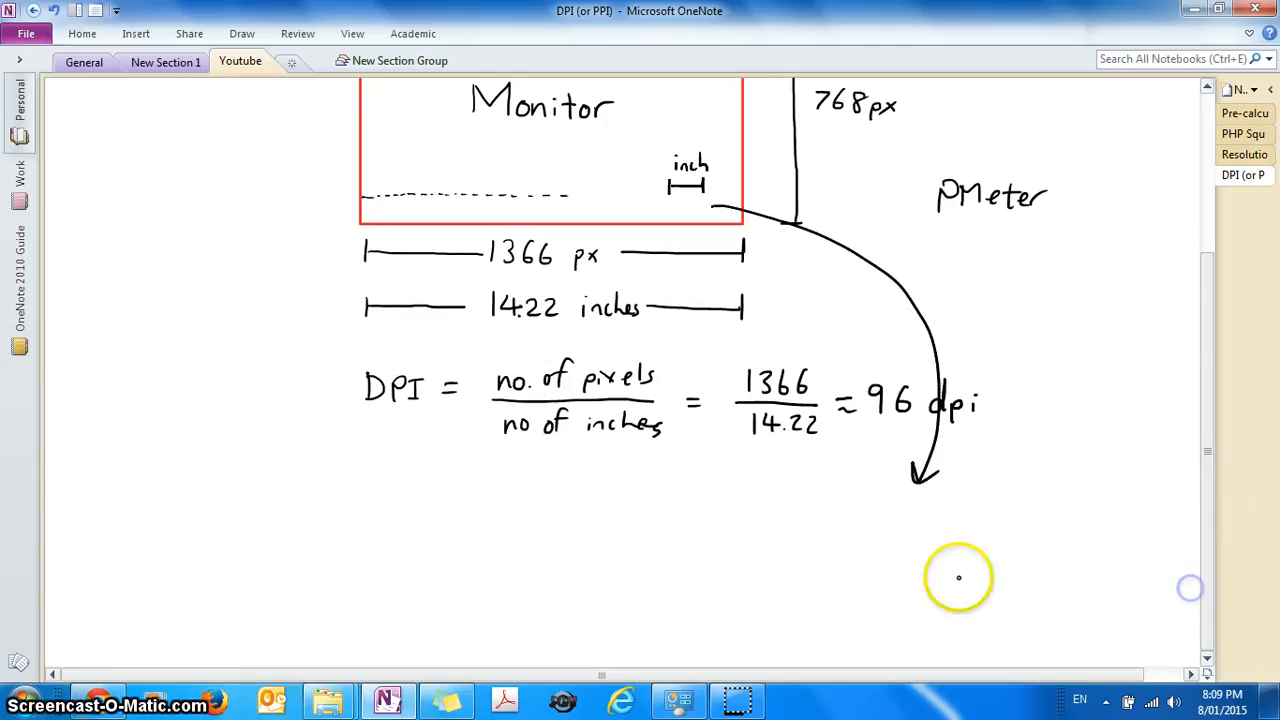
{"action": "left_click_drag", "start_coordinate": [785, 510], "coordinate": [785, 620]}
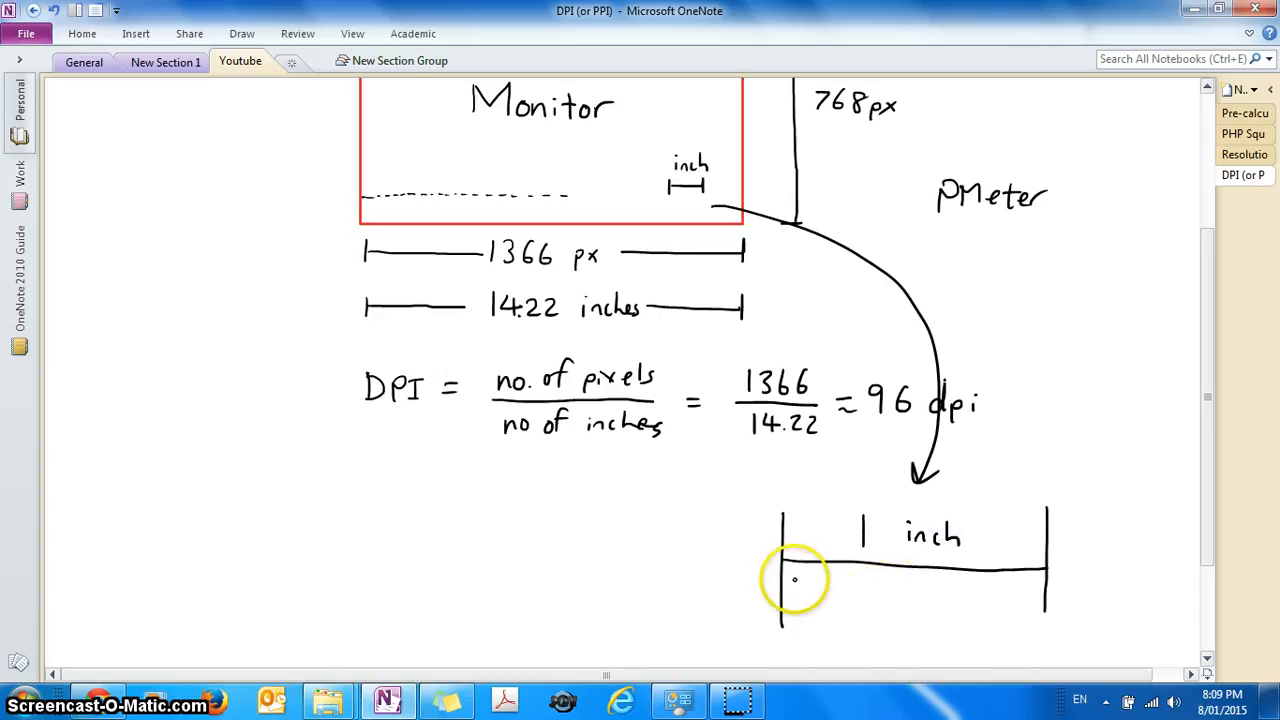
{"action": "left_click_drag", "start_coordinate": [795, 580], "coordinate": [965, 582]}
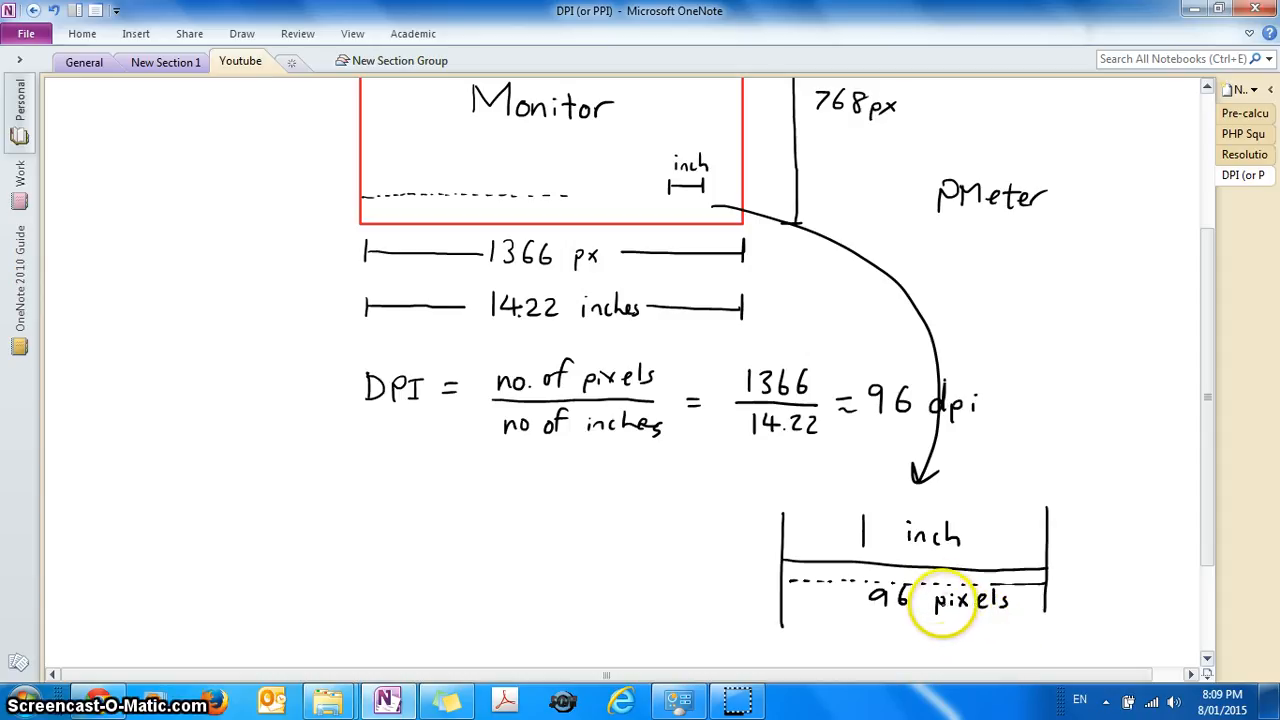
{"action": "mouse_move", "coordinate": [905, 538]}
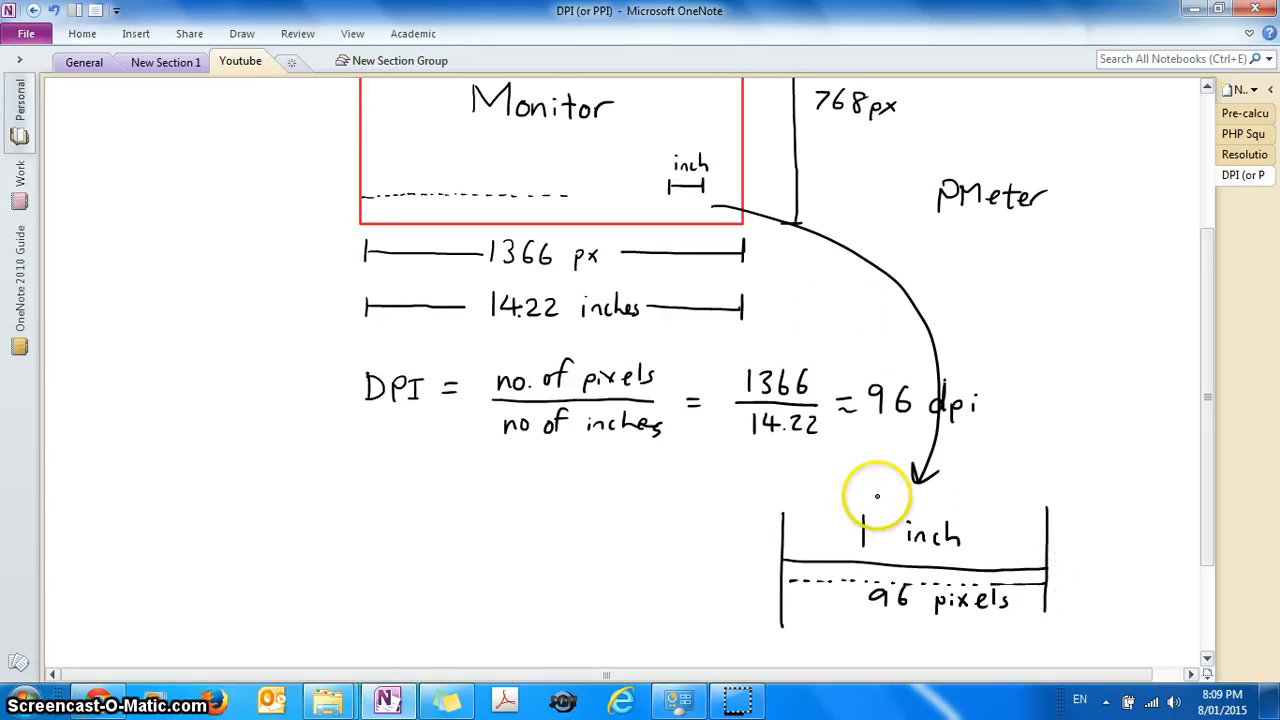
{"action": "mouse_move", "coordinate": [1113, 452]}
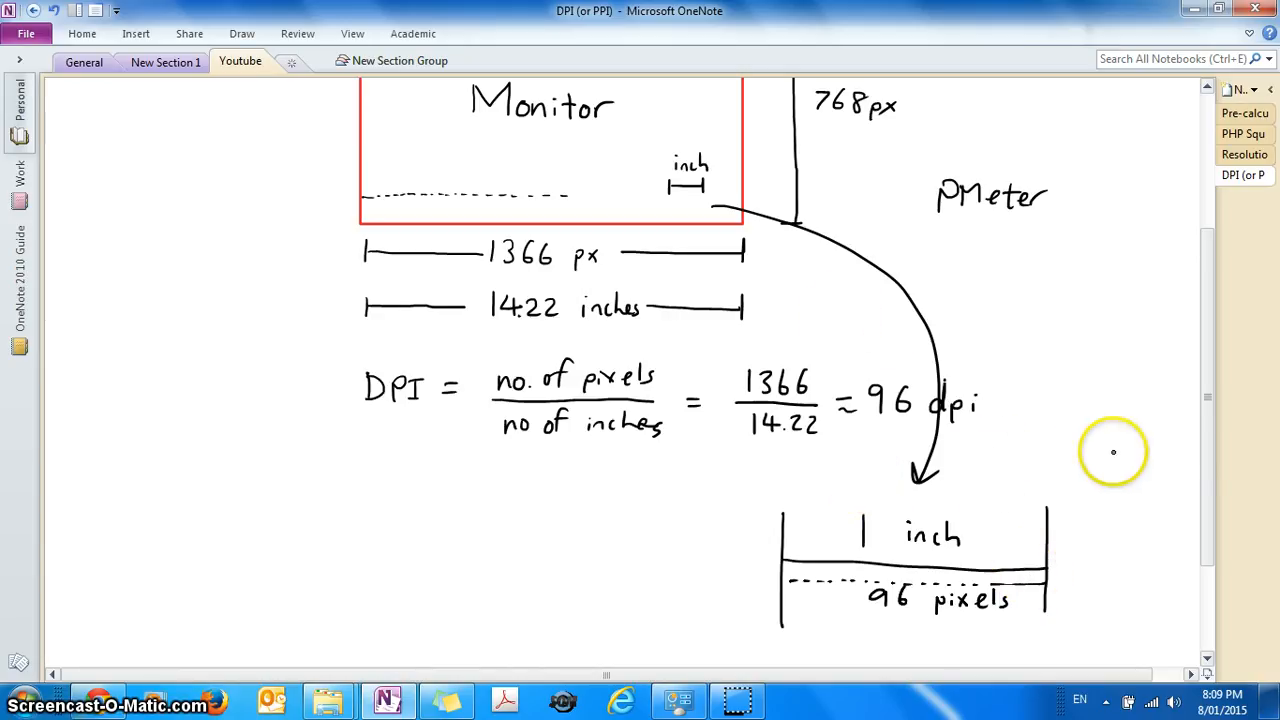
{"action": "scroll", "scroll_direction": "up", "scroll_amount": 3}
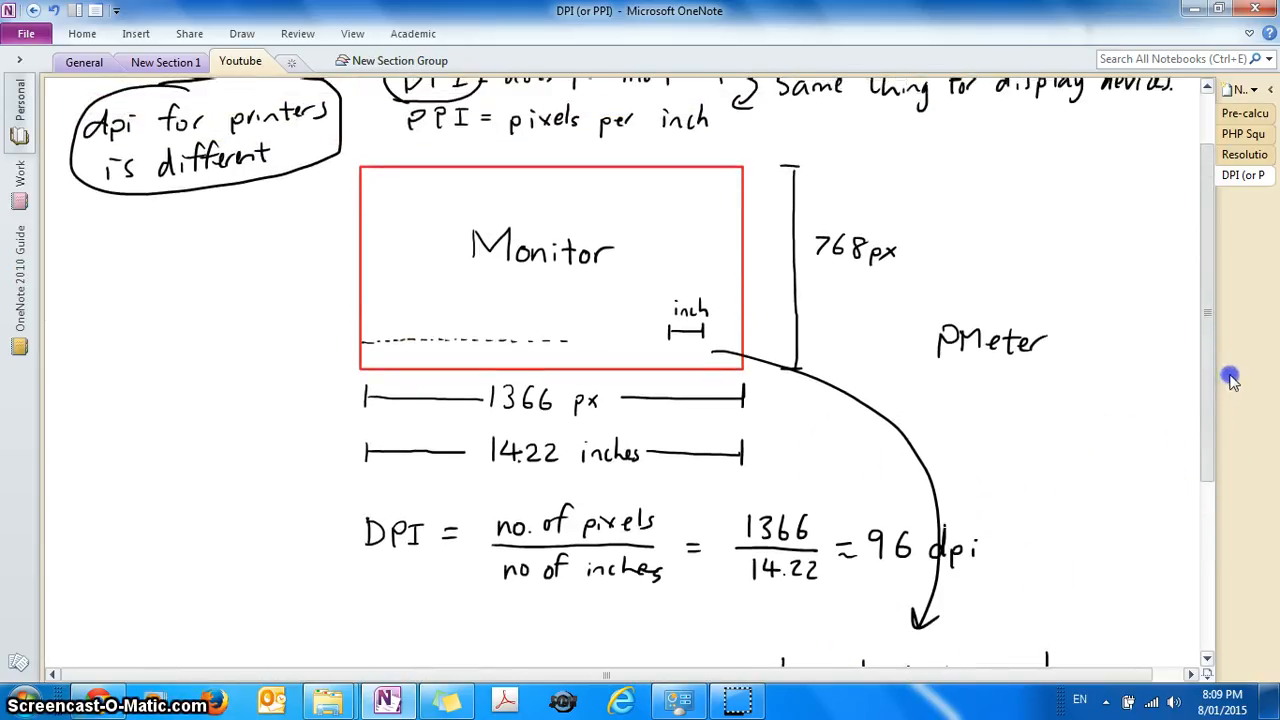
{"action": "mouse_move", "coordinate": [1218, 397]}
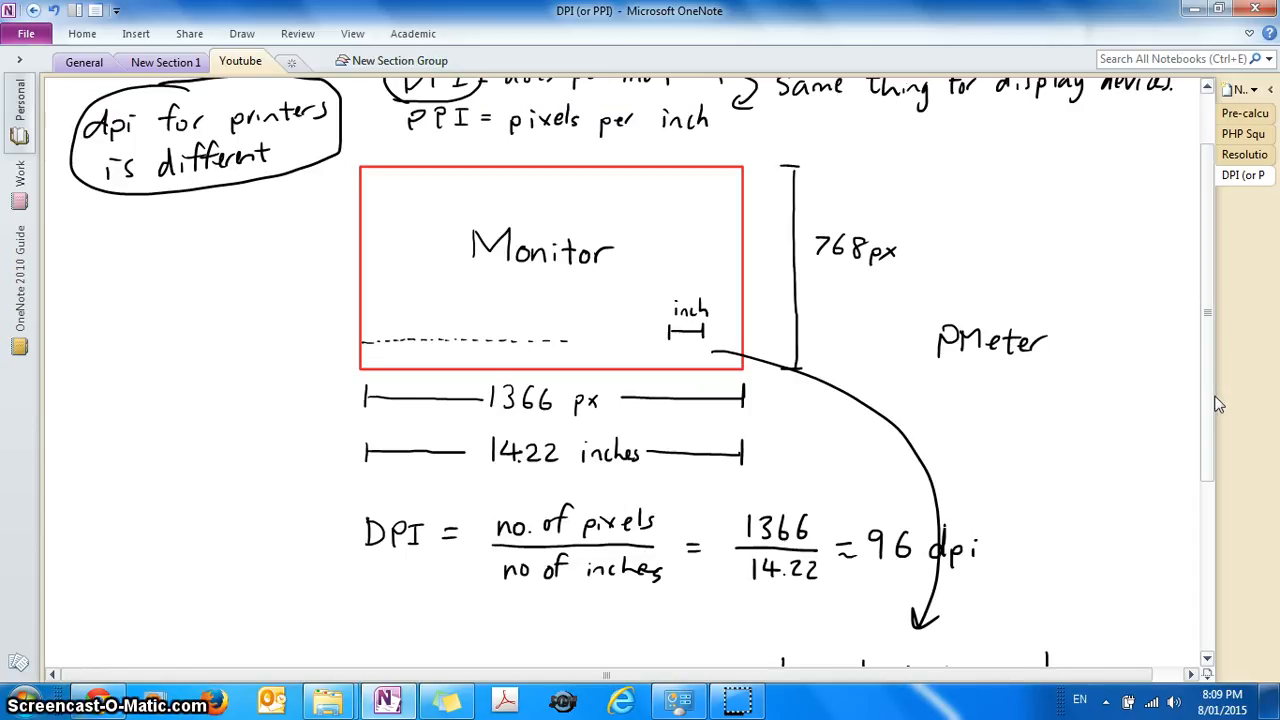
{"action": "mouse_move", "coordinate": [1207, 405]}
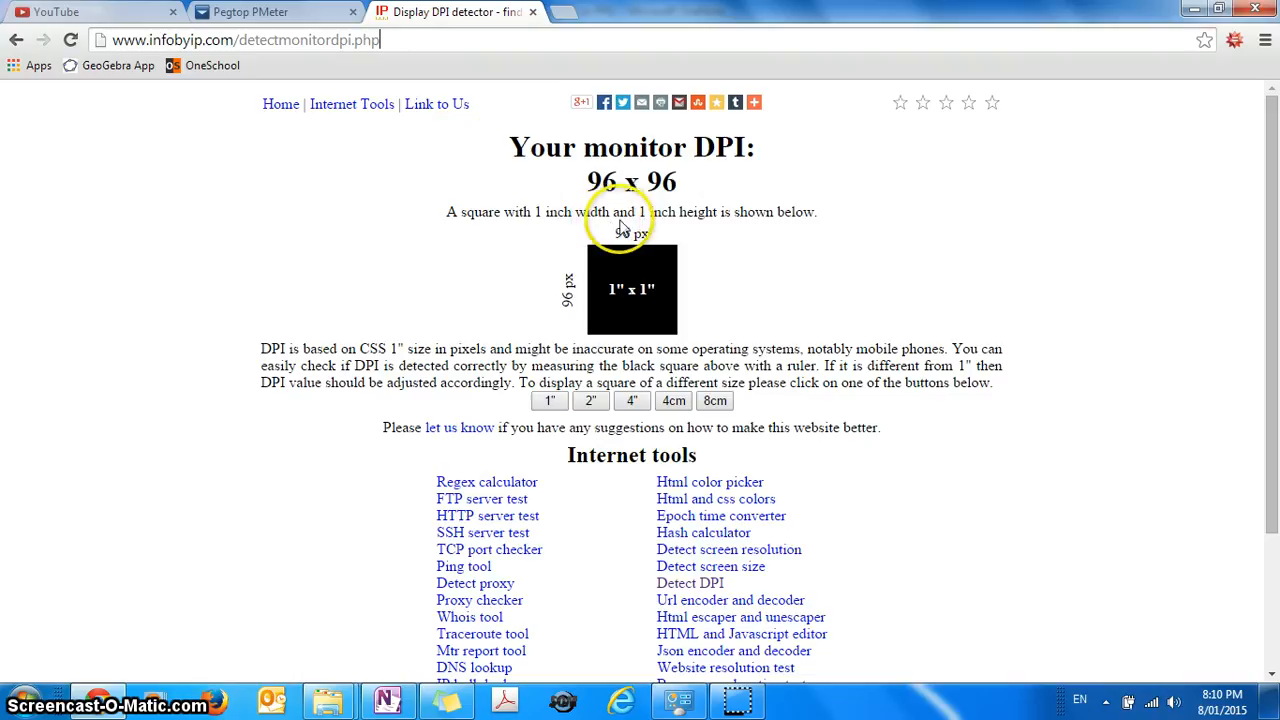
{"action": "mouse_move", "coordinate": [615, 188]}
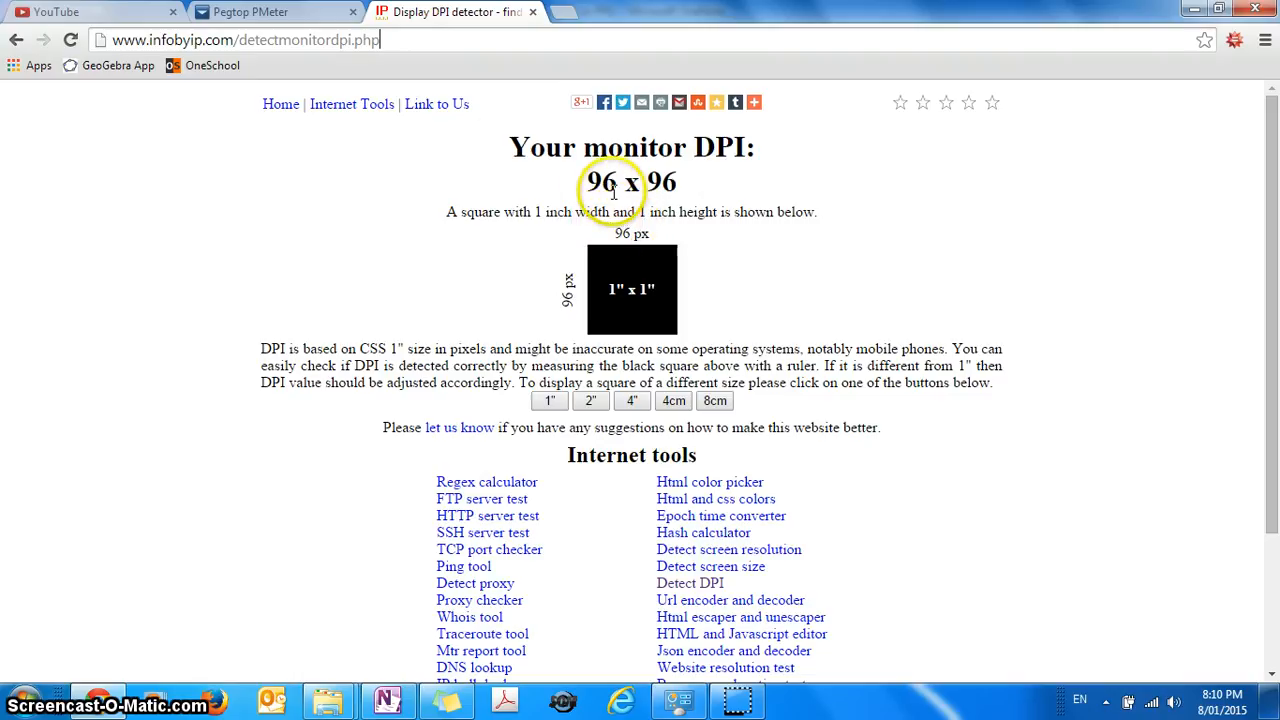
- Highlight the first 96 in the detector's '96 x 96' monitor DPI result
{"action": "double_click", "coordinate": [600, 182]}
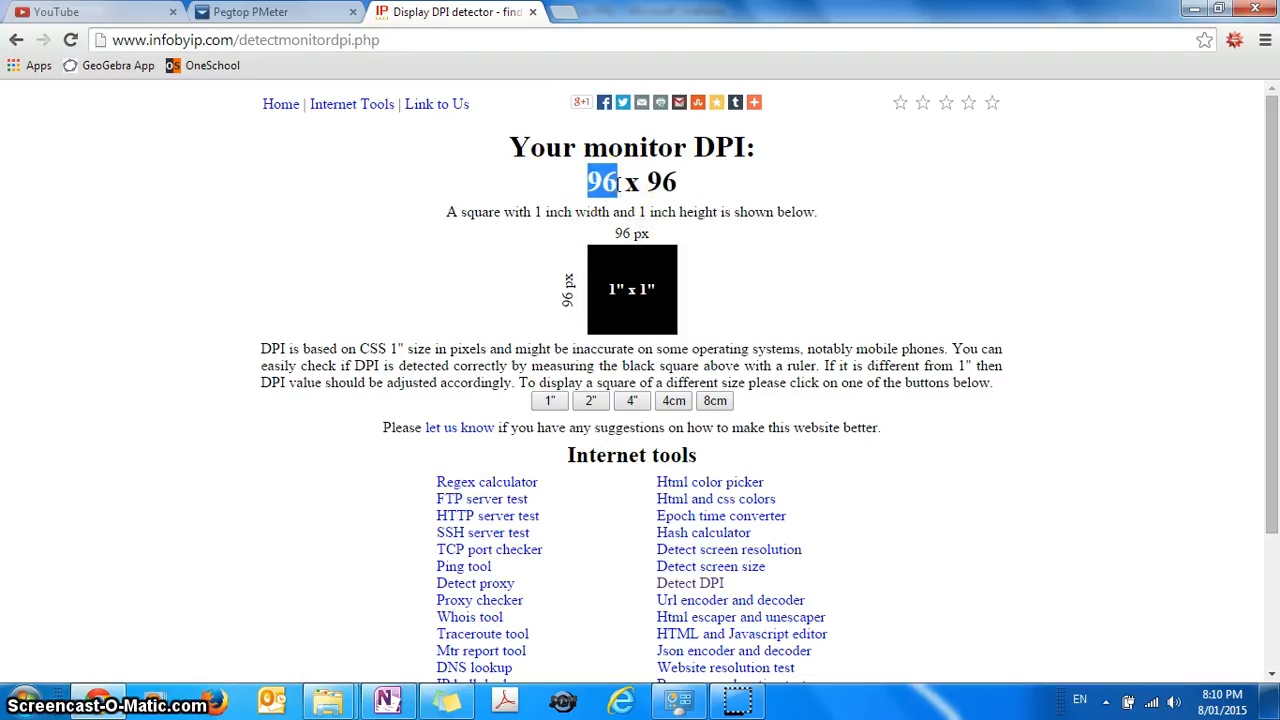